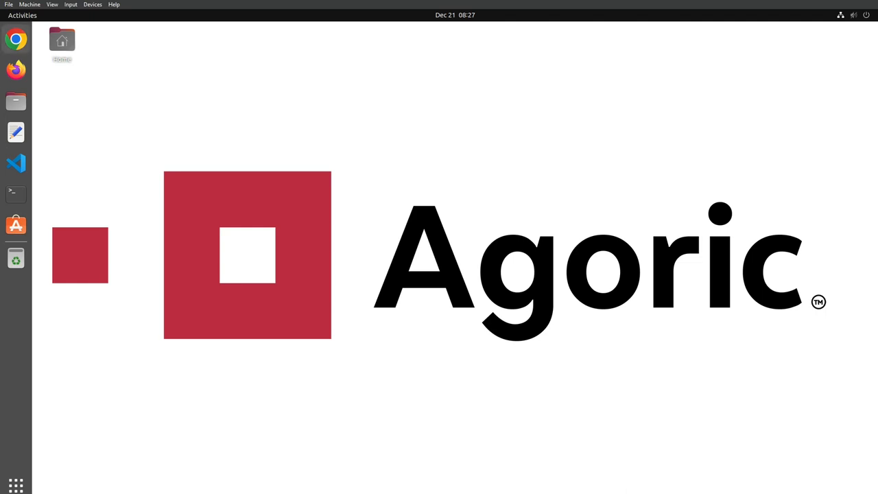
mouse_move(17, 163)
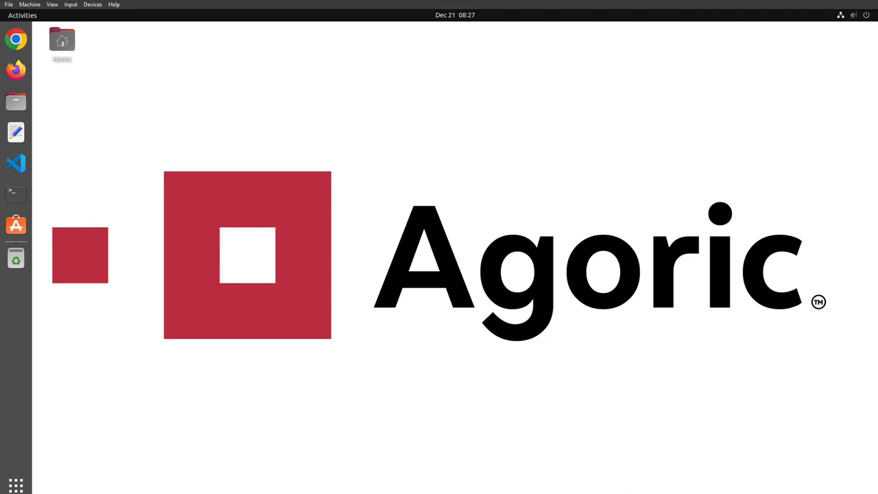
Start a terminal in the Desktop folder from the desktop's context menu.
right_click(162, 90)
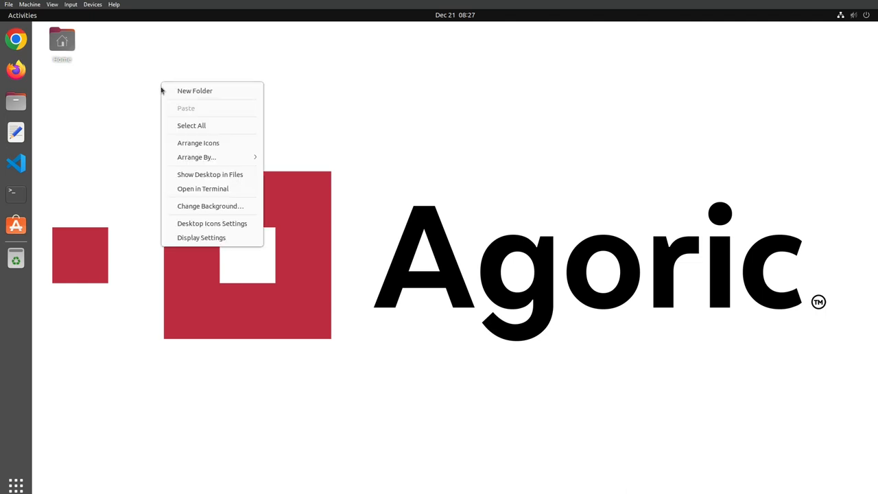
click(203, 189)
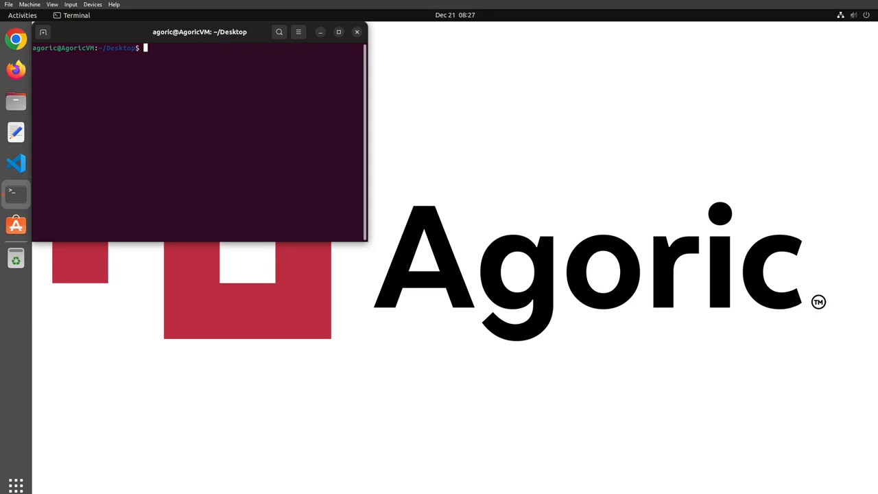
mouse_move(686, 330)
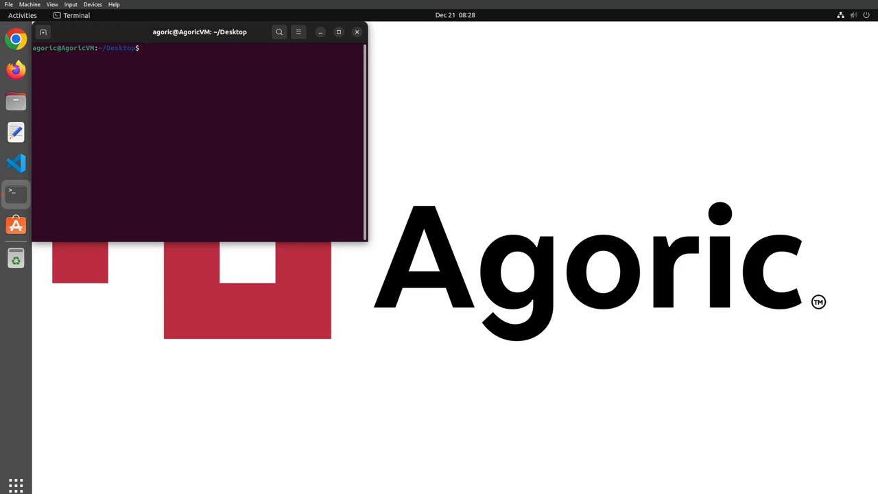
Run sudo apt-get update --fix-missing and authenticate with the administrator password.
text(sudo apt-get update --fix-missing)
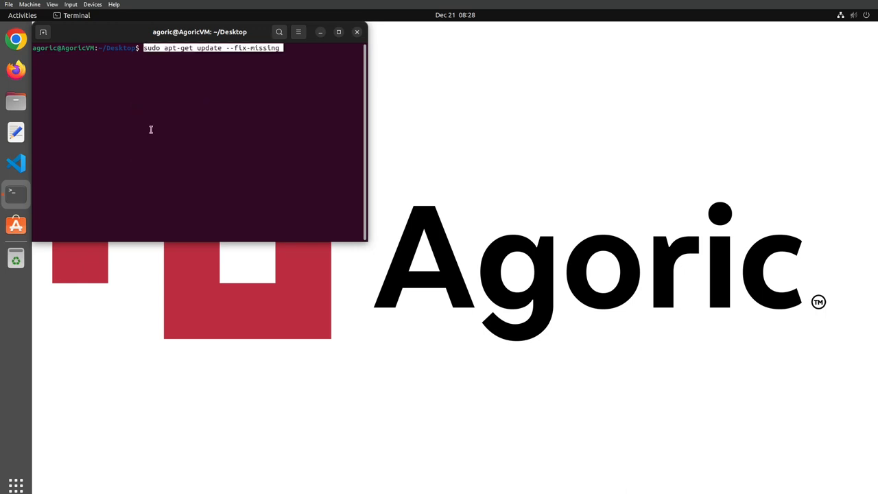
key(Return)
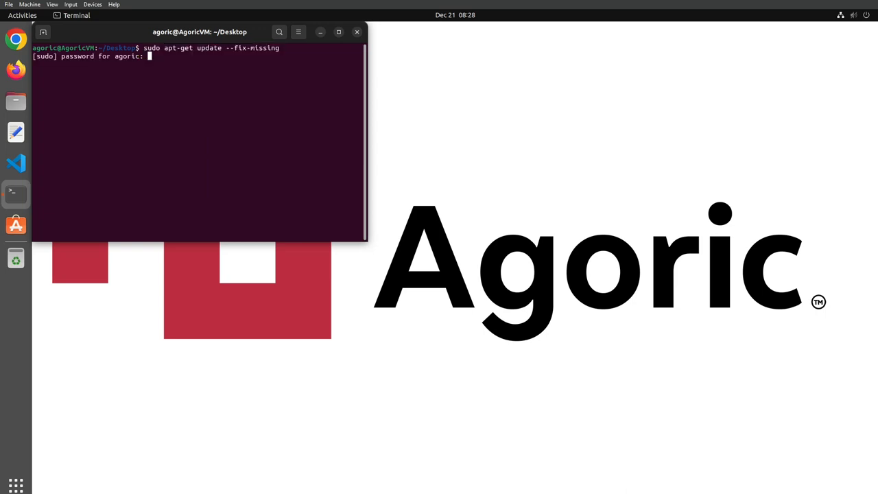
key(Return)
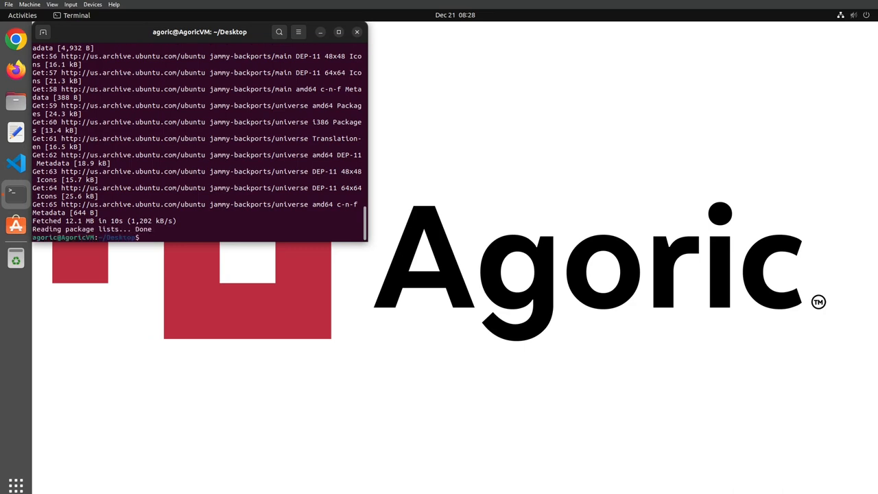
Install curl with sudo apt, confirming the prompts with y.
text(sudo apt install curl)
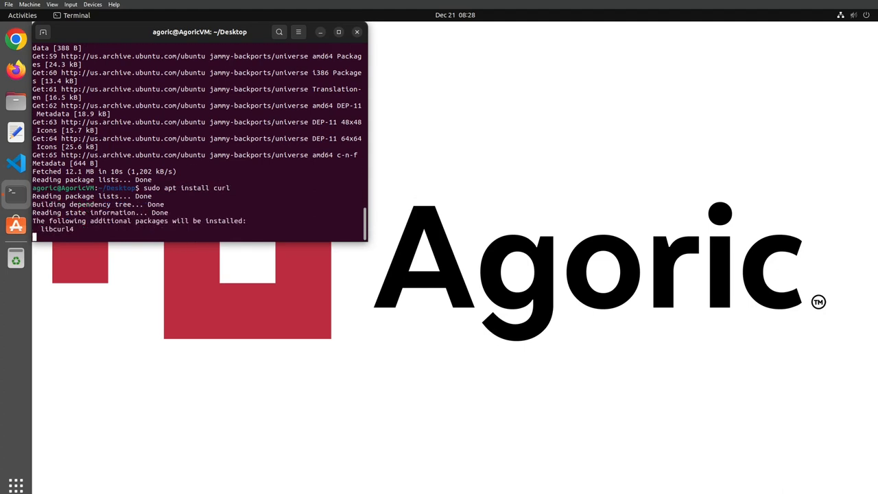
text(you want to continue? [Y/n)
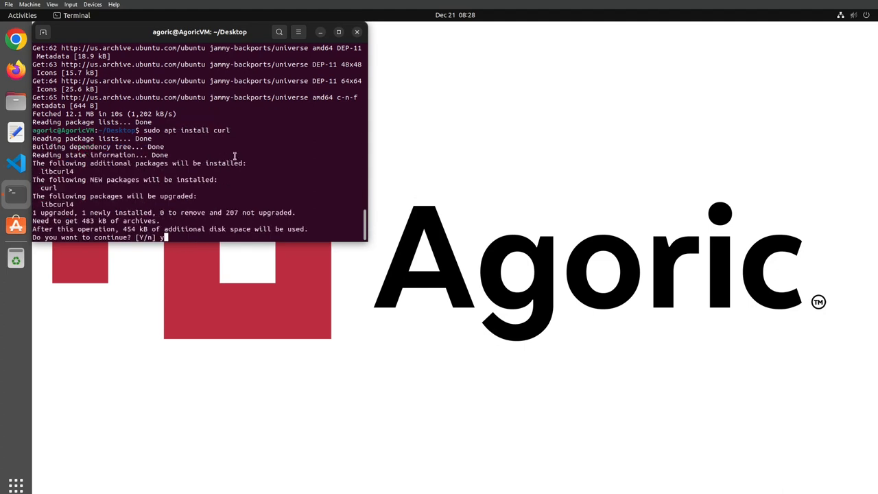
text(y)
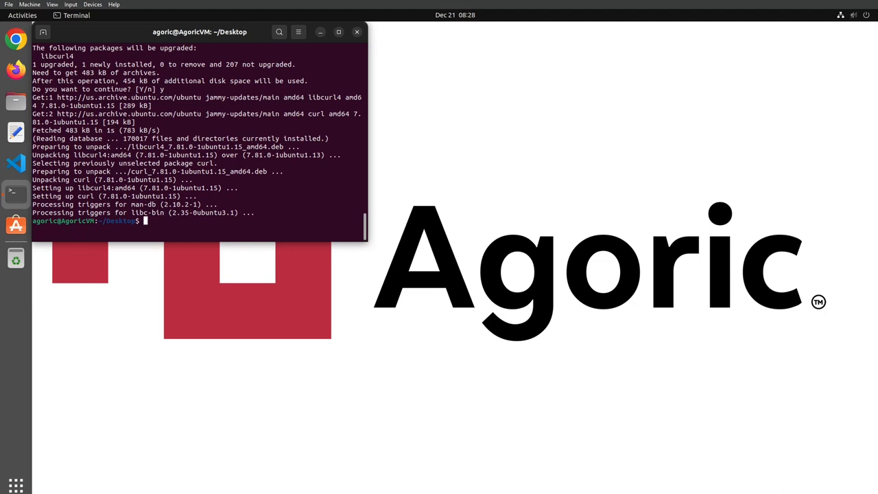
Install nvm via its v0.39.7 install script, reload ~/.bashrc and install Node v18.16.0.
text(curl -o- https://raw.githubusercontent.com/nvm-sh/nvm/v0.39.7/install.sh | bash)
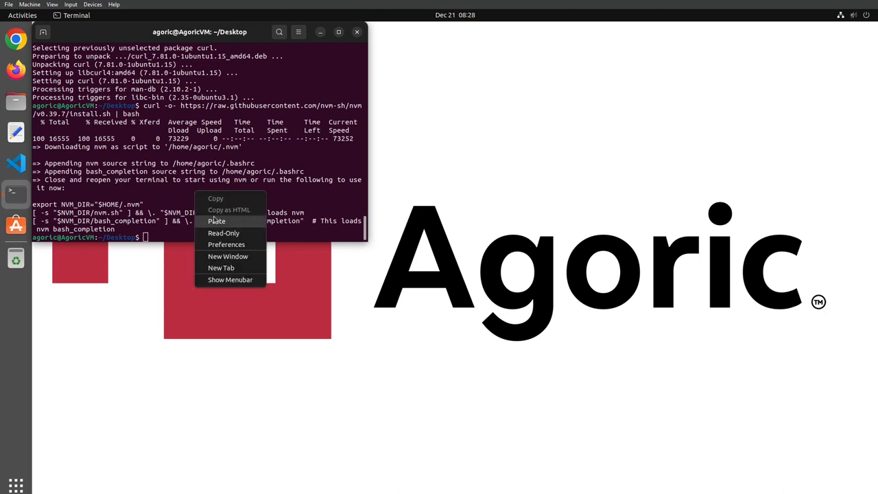
click(216, 221)
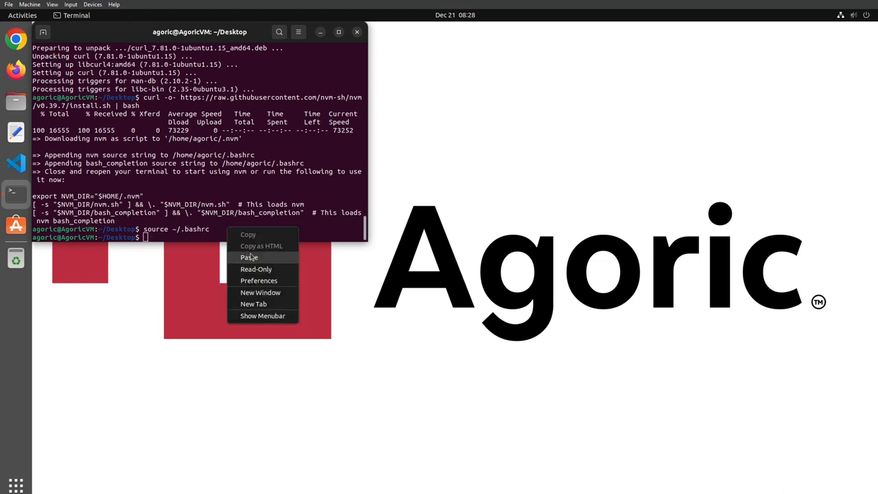
click(250, 258)
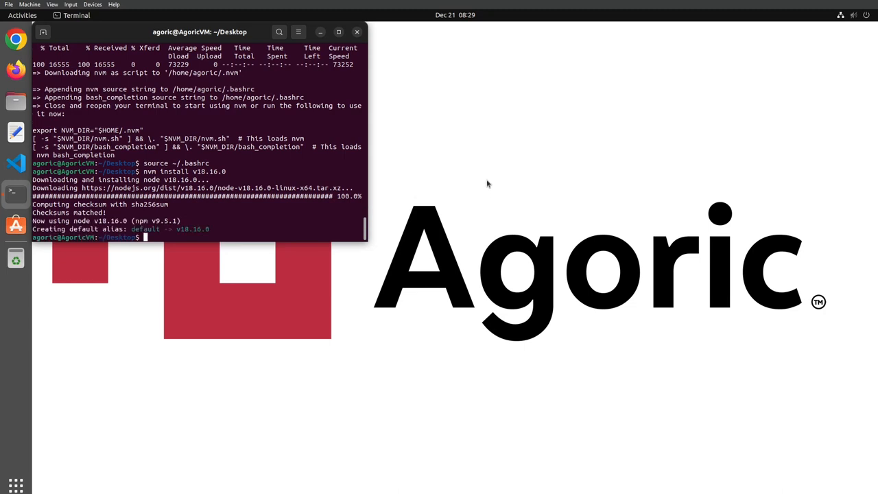
Verify Node reports v18.16.0 and install Yarn through corepack yarn.
text(node --version)
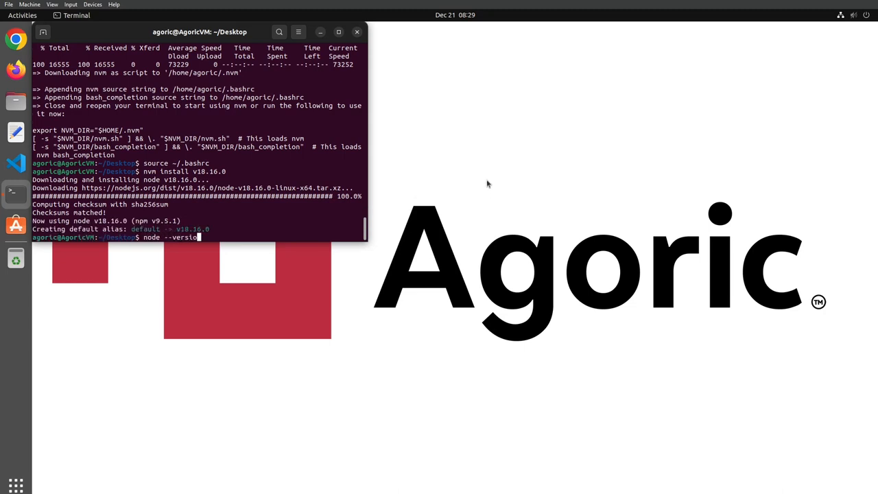
key(Return)
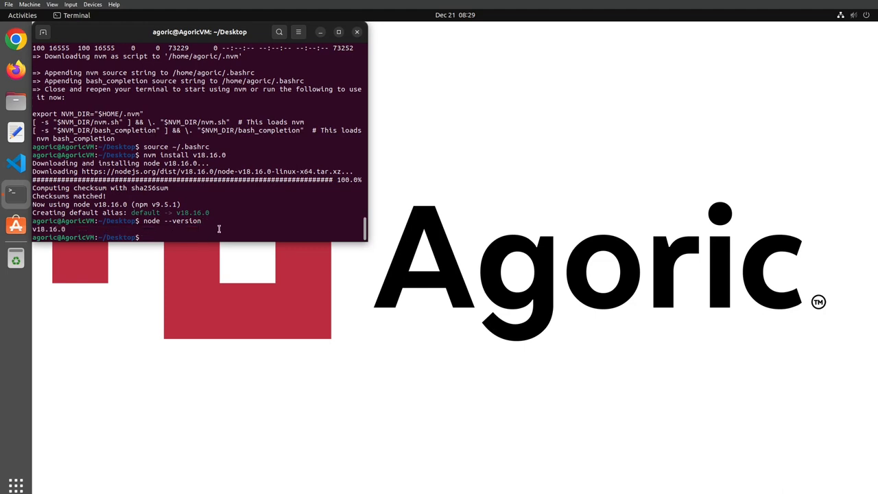
text(corepack yarn)
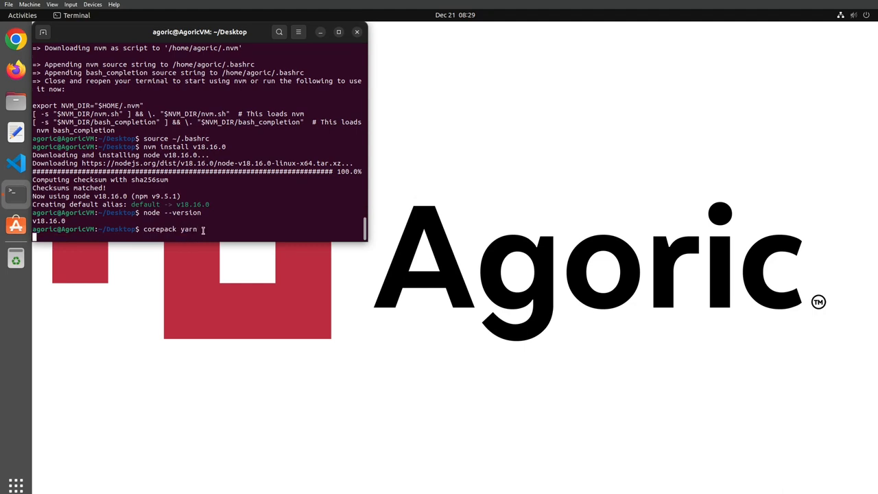
key(Return)
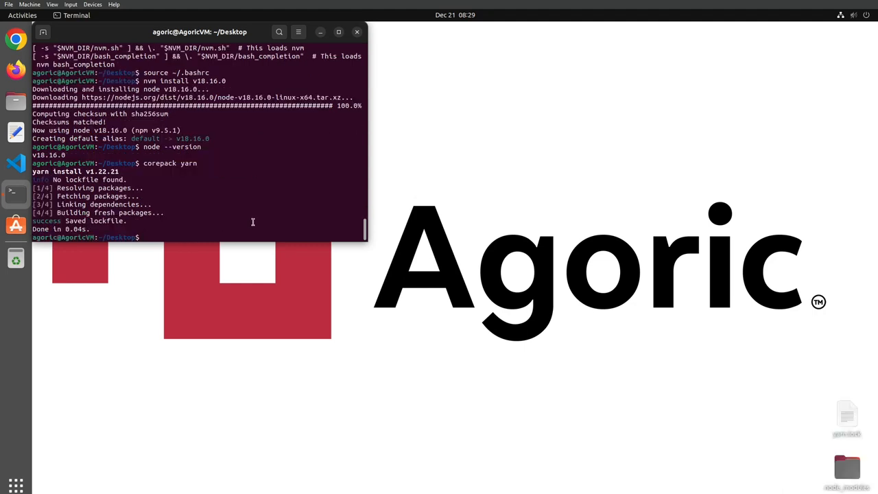
Enable Corepack and confirm yarn --version reports 1.22.21.
text(corepack enab)
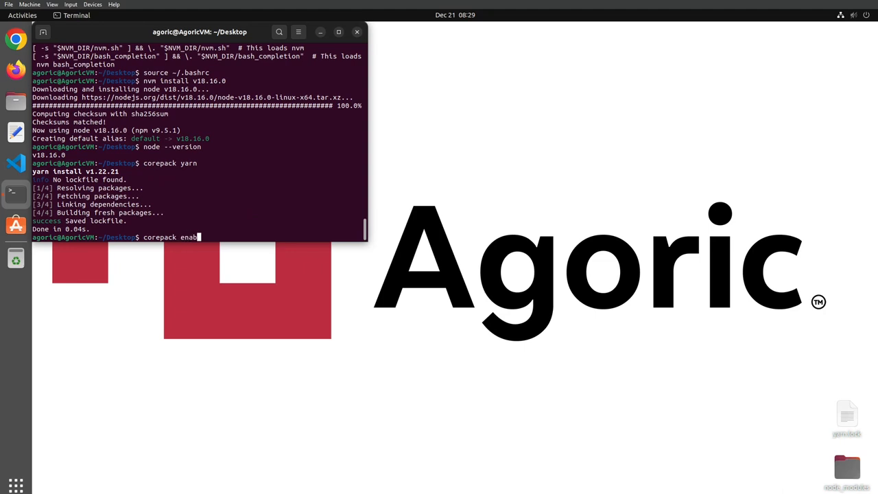
key(Return)
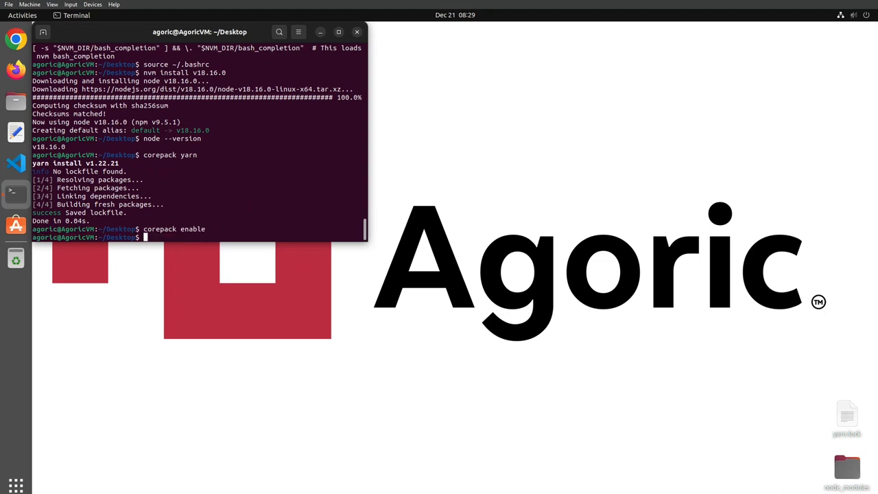
text(yarn --ve)
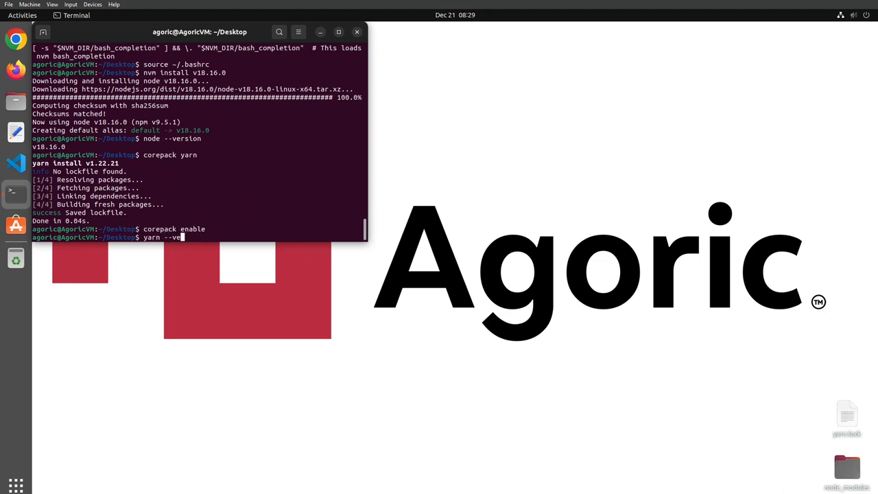
text(rsion)
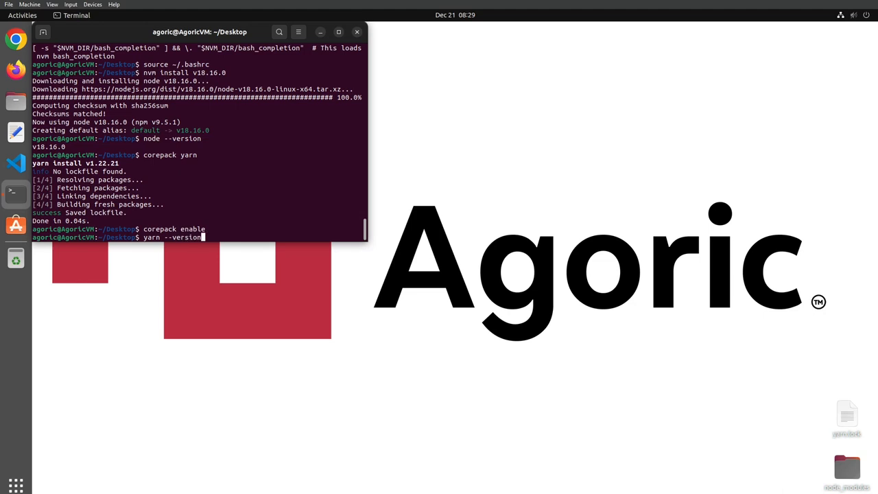
key(Return)
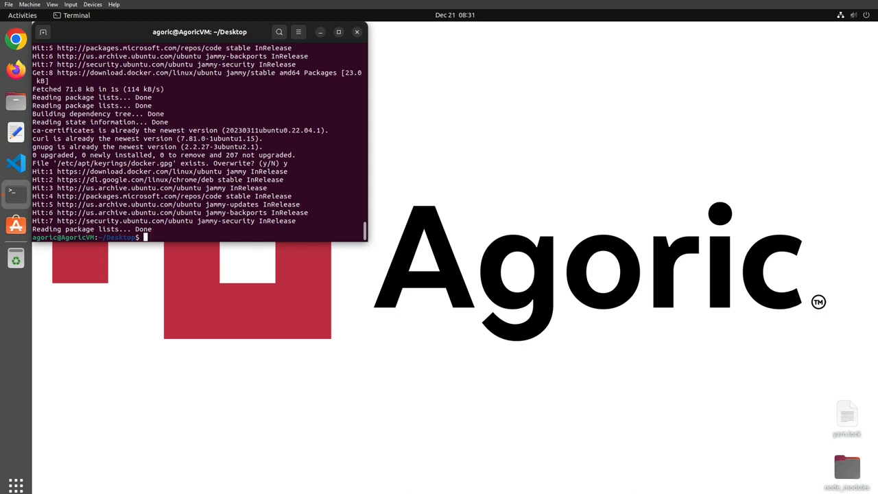
Install docker-ce, docker-ce-cli, containerd.io and the Docker plugins with apt-get.
text(sudo apt-get install docker-ce docker-ce-cli containerd.io docker-buildx-plugin docker-compose-plugin)
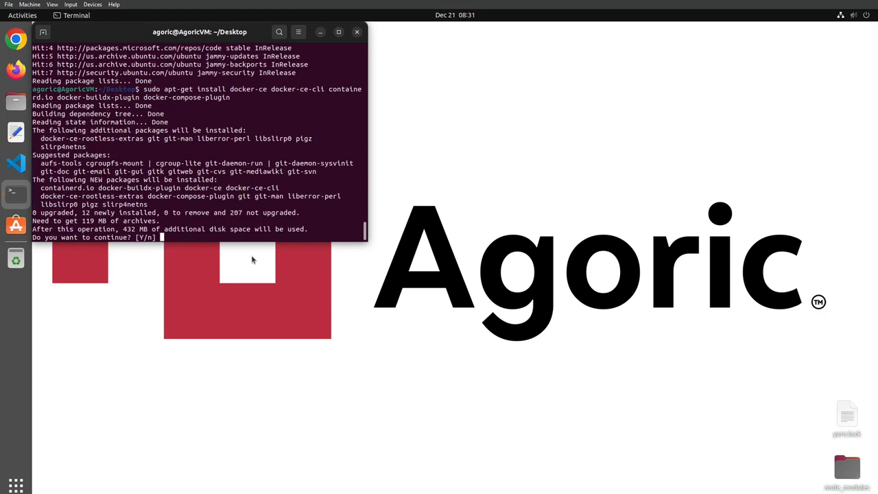
text(y)
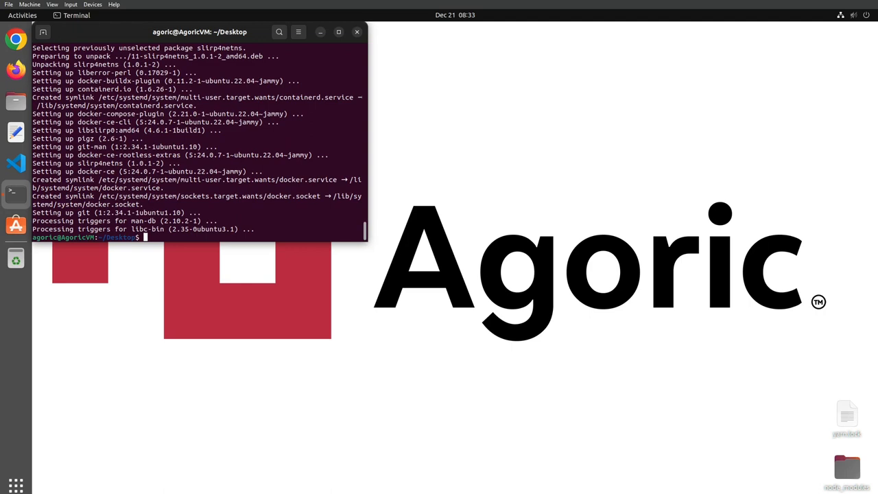
Add the user to the docker group and re-login with exec su -l $USER.
right_click(206, 233)
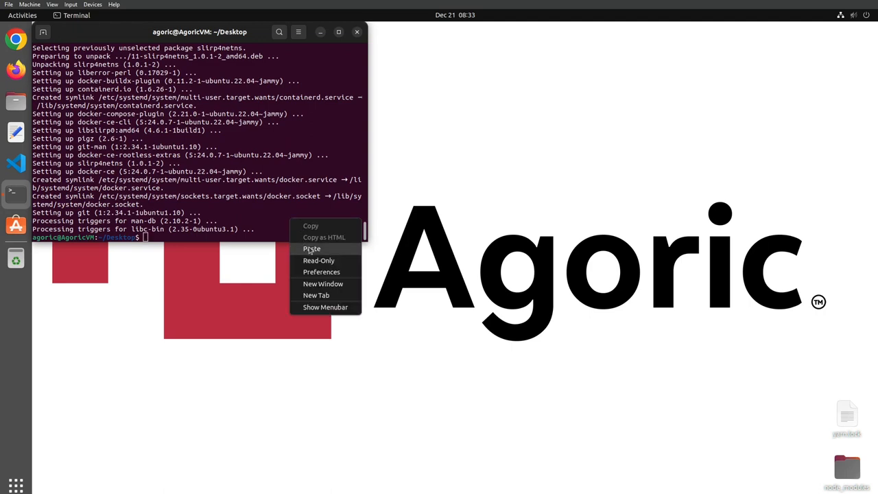
click(312, 248)
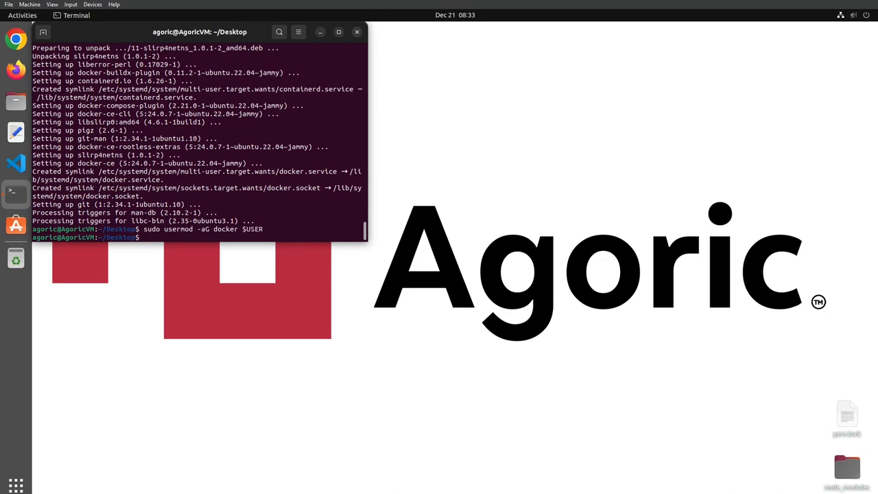
text(exec su -l $USER)
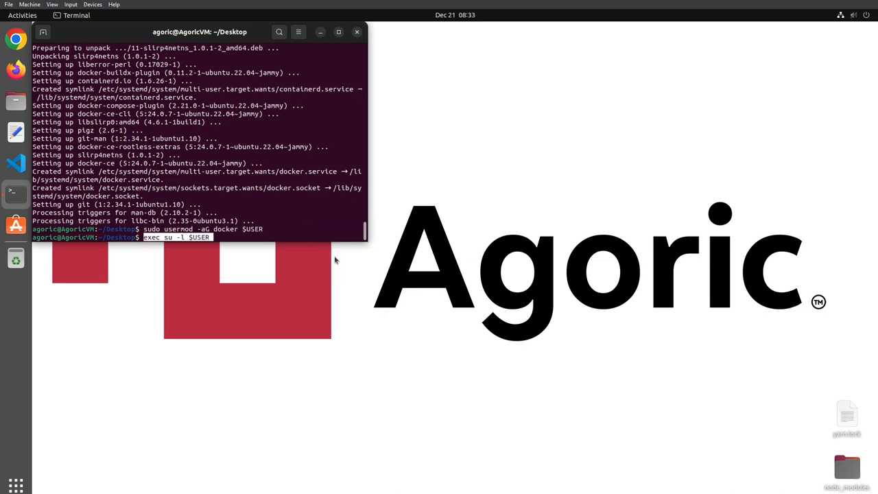
key(Return)
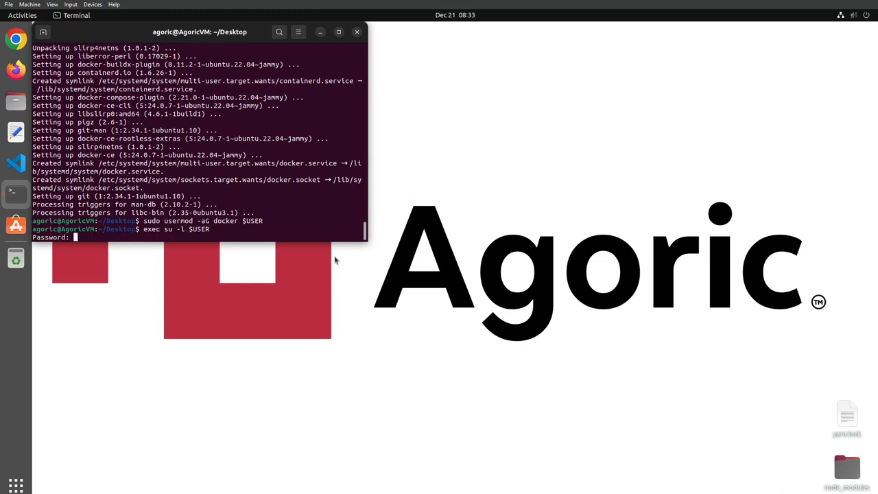
key(Return)
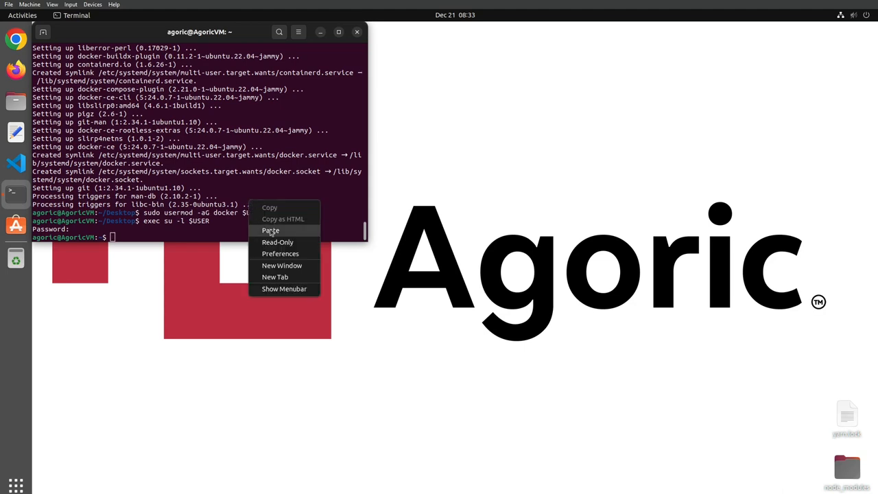
Run docker run hello-world to verify Docker prints 'Hello from Docker!'.
click(270, 230)
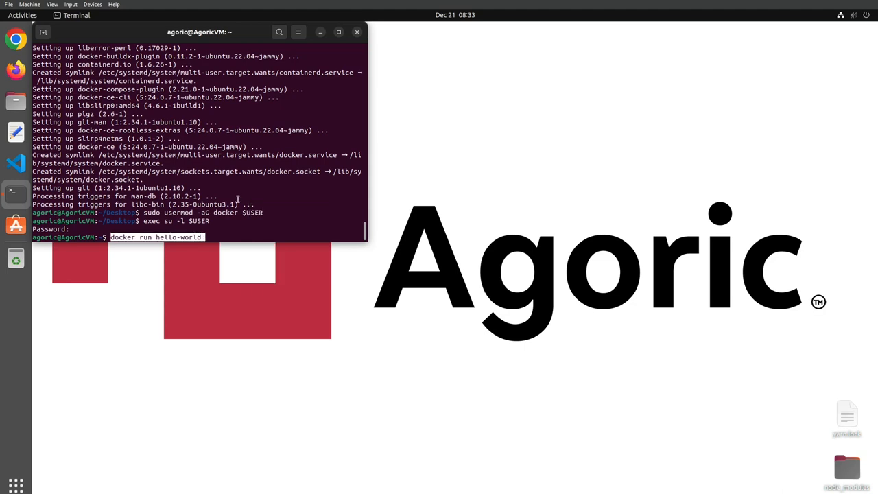
key(Return)
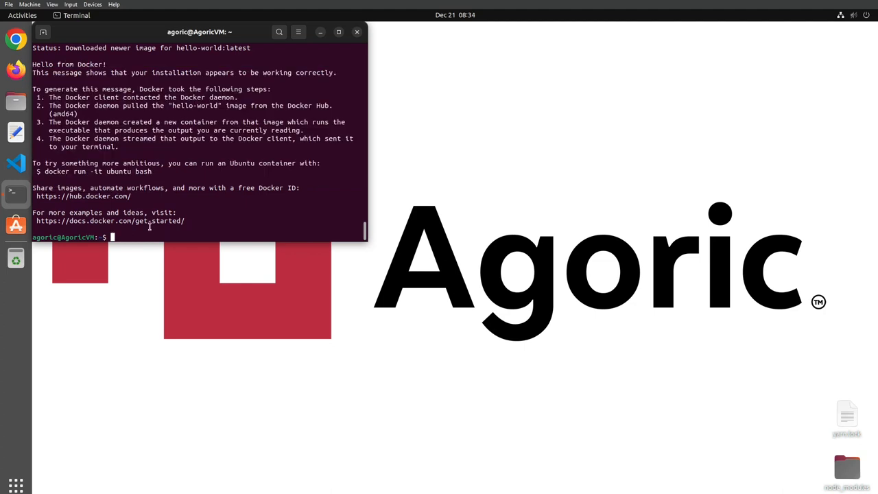
mouse_move(385, 273)
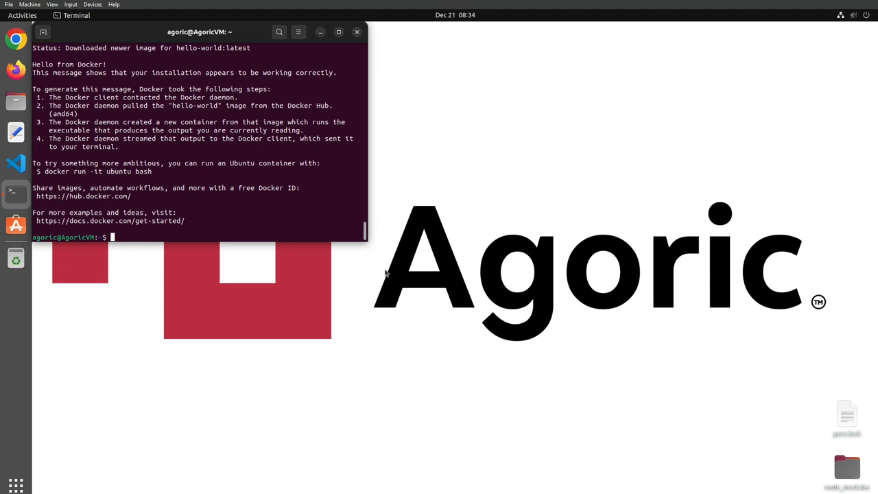
mouse_move(458, 228)
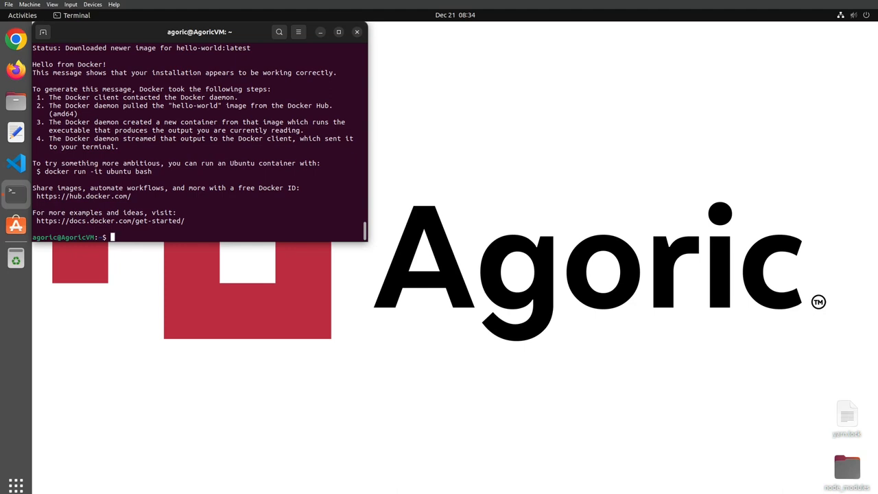
Enter the offer-up-tweaked folder and run yarn install to fetch its dependencies.
text(docker run hello-world)
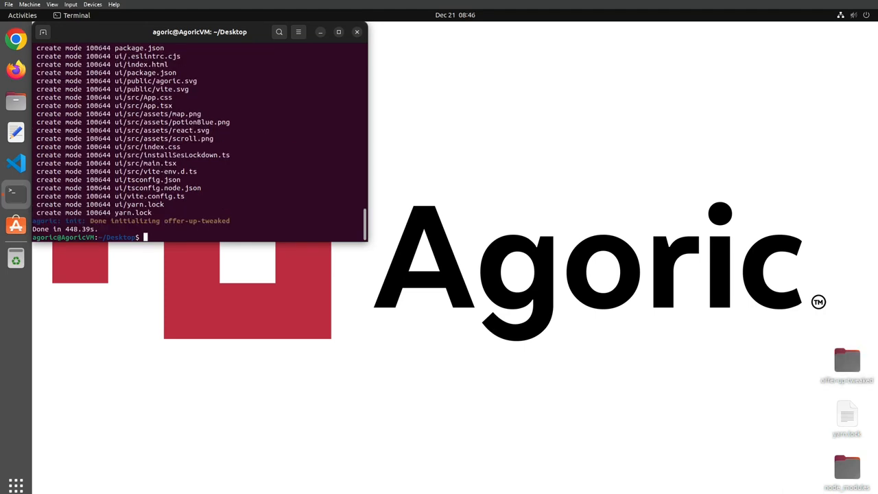
text(cd)
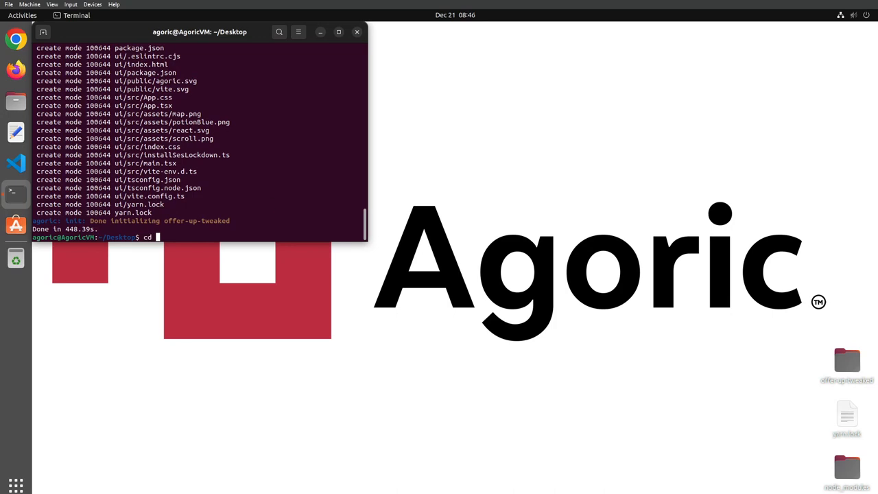
key(Return)
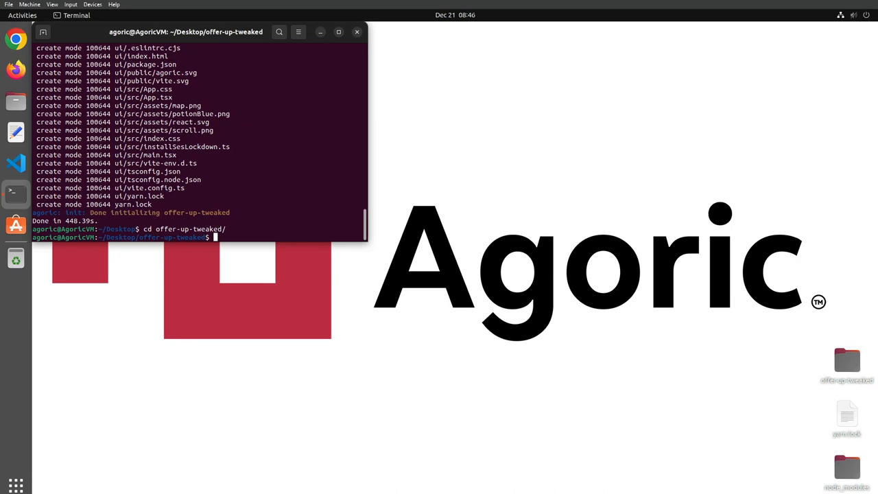
text(yarn install)
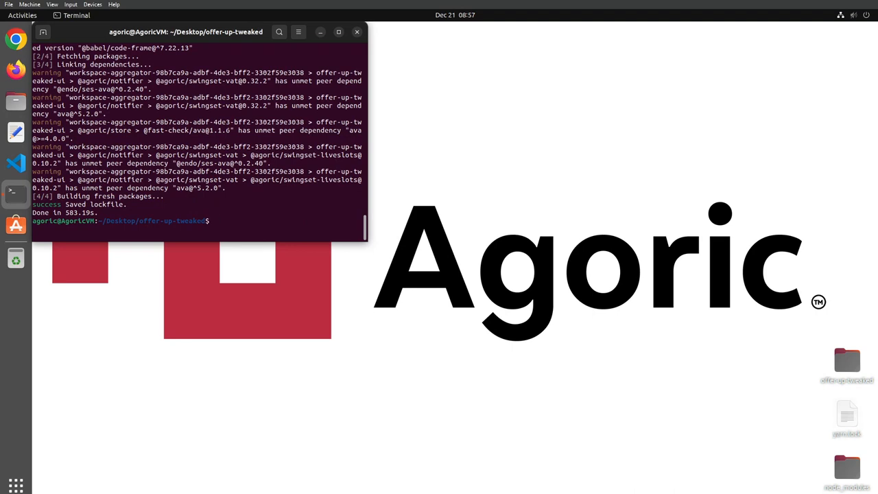
Start the local Agoric chain container with yarn start:docker.
text(yarn start:docker)
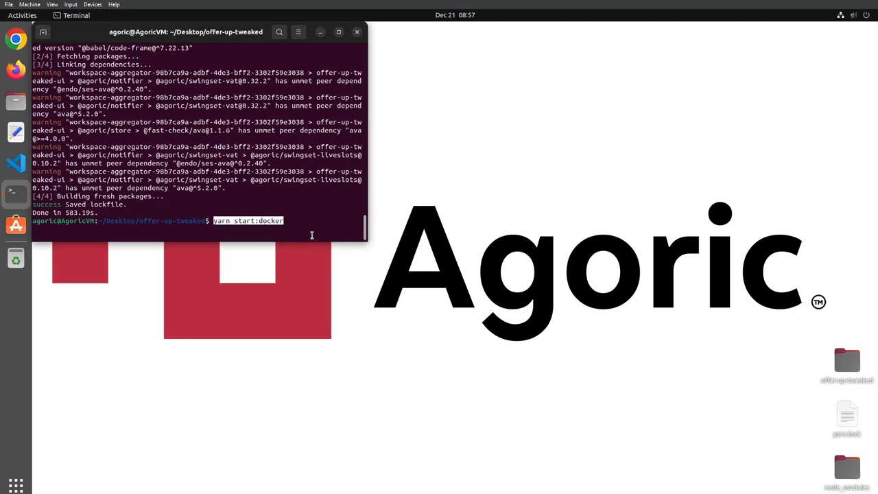
key(Return)
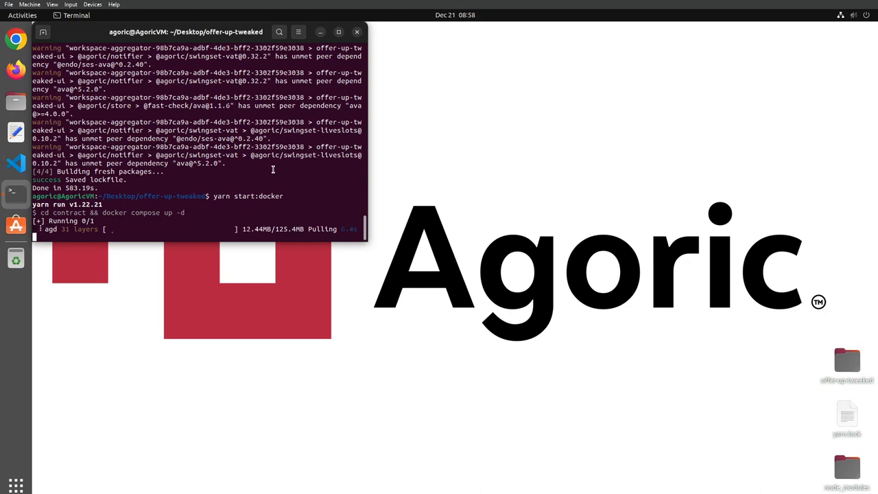
mouse_move(579, 182)
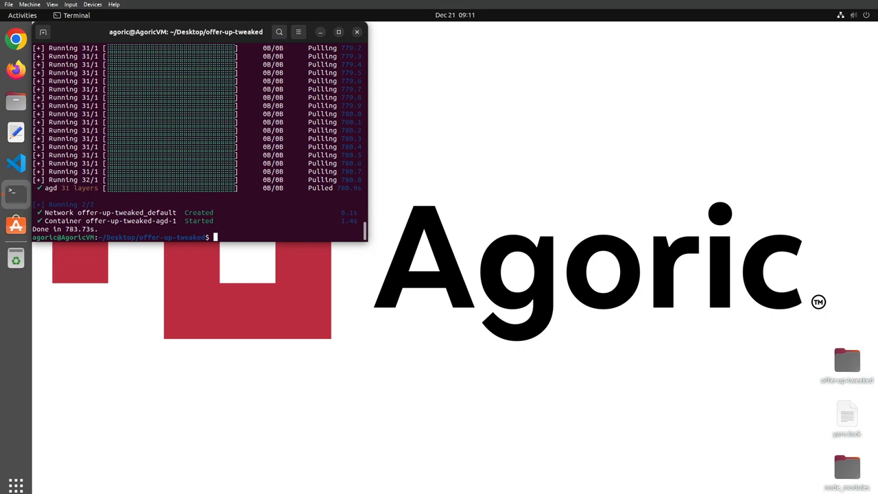
Follow the chain's block production with yarn docker:logs, then stop following.
text(y)
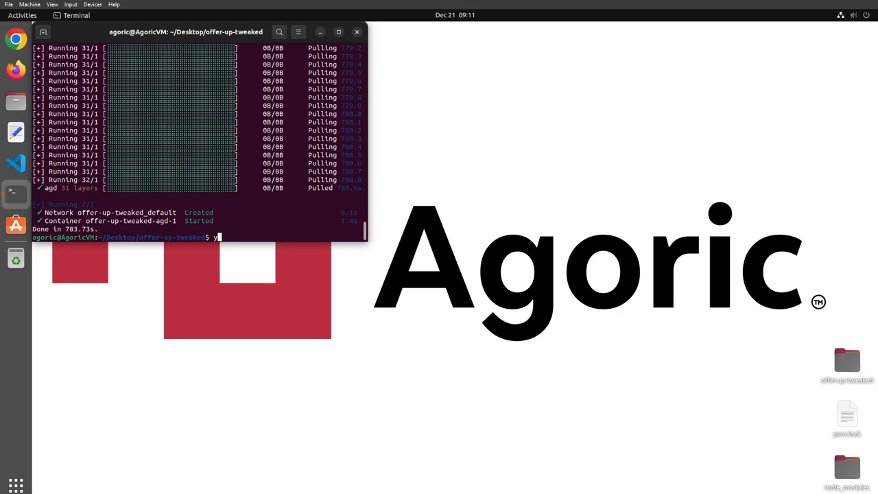
text(arn dock)
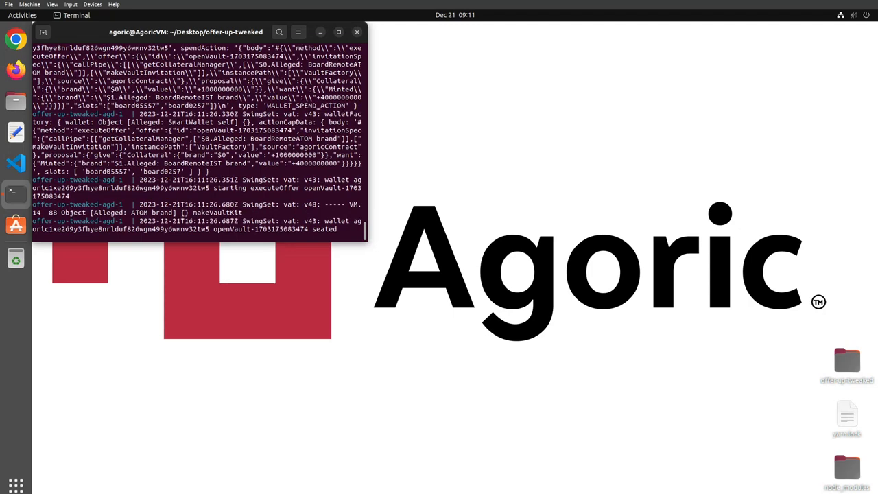
scroll(down, 3)
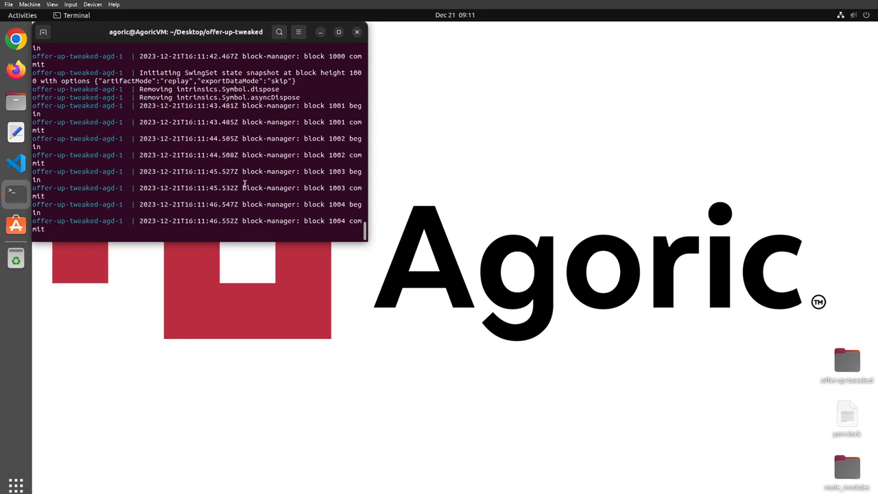
key(ctrl+c)
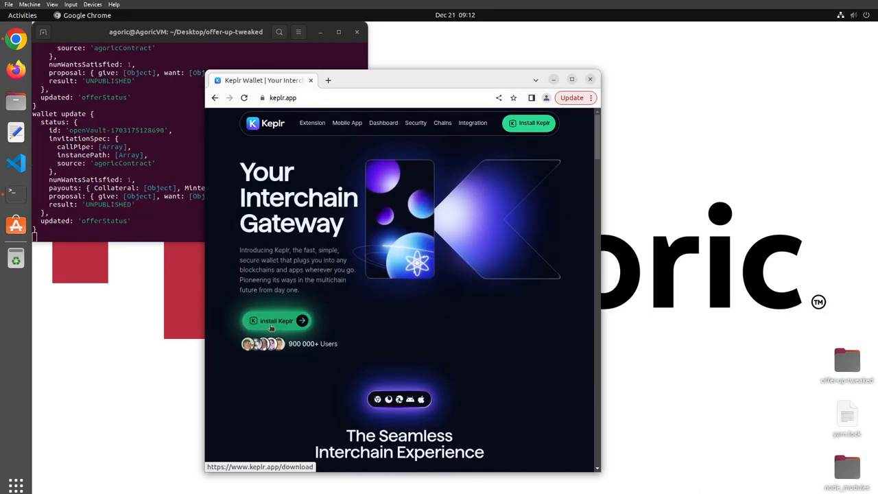
Add the Keplr extension to Chrome from its Chrome Web Store listing via keplr.app.
click(277, 321)
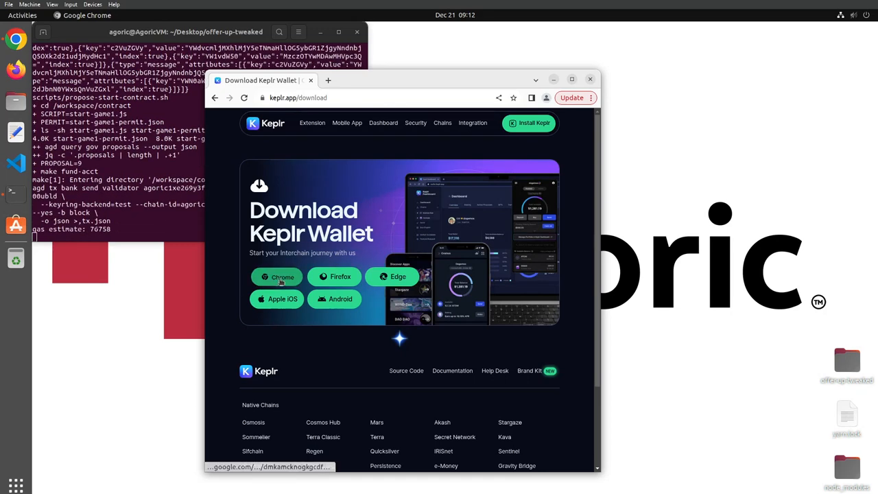
click(281, 277)
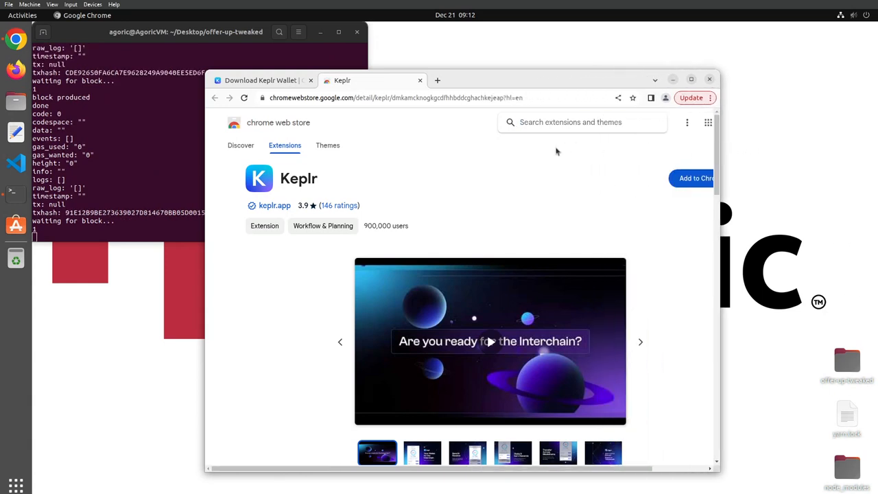
click(694, 178)
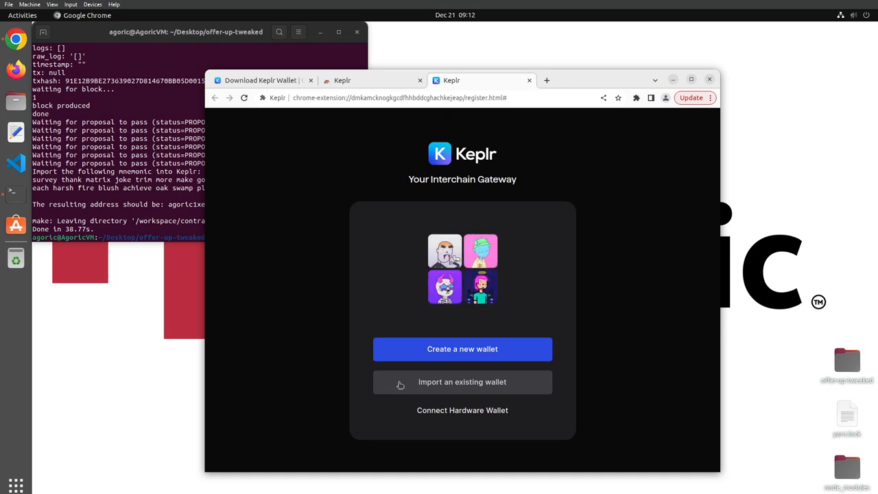
Import an existing wallet using the 24-word recovery phrase from the terminal output.
click(462, 381)
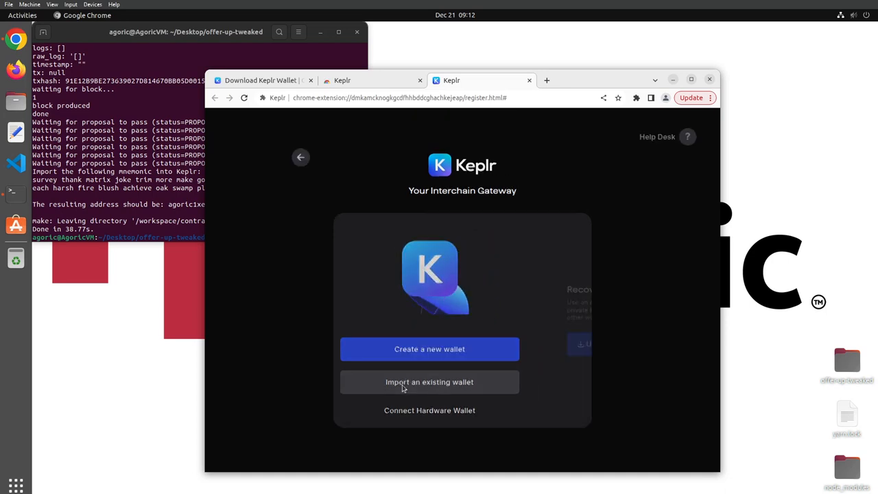
click(429, 382)
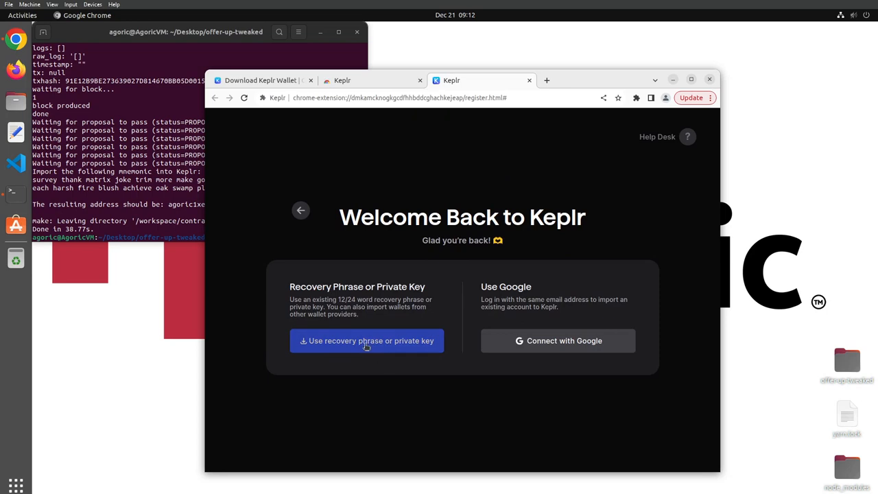
mouse_move(376, 349)
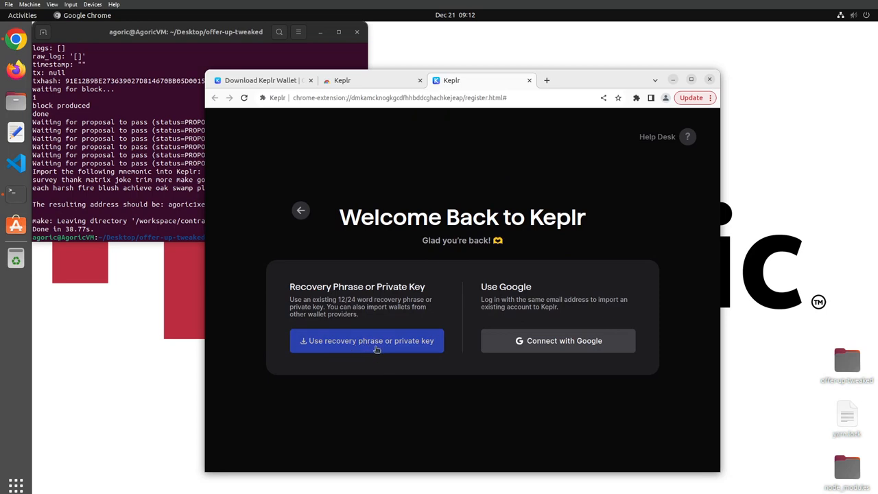
click(366, 340)
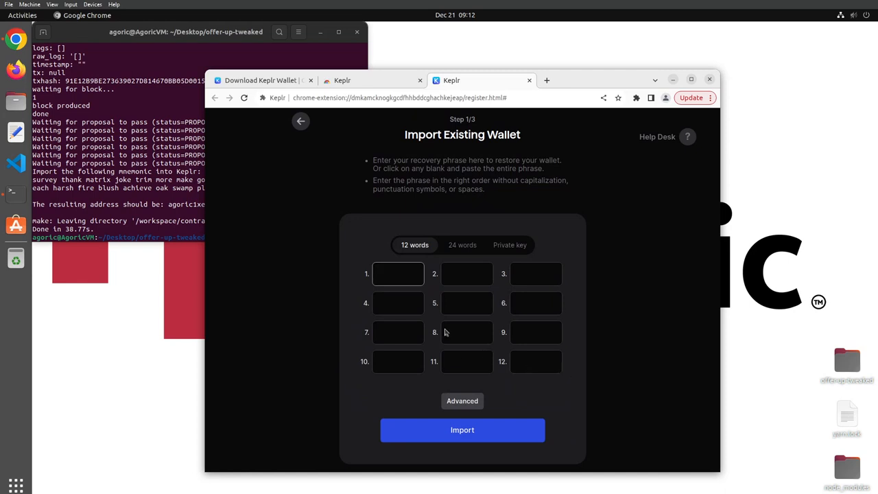
click(398, 274)
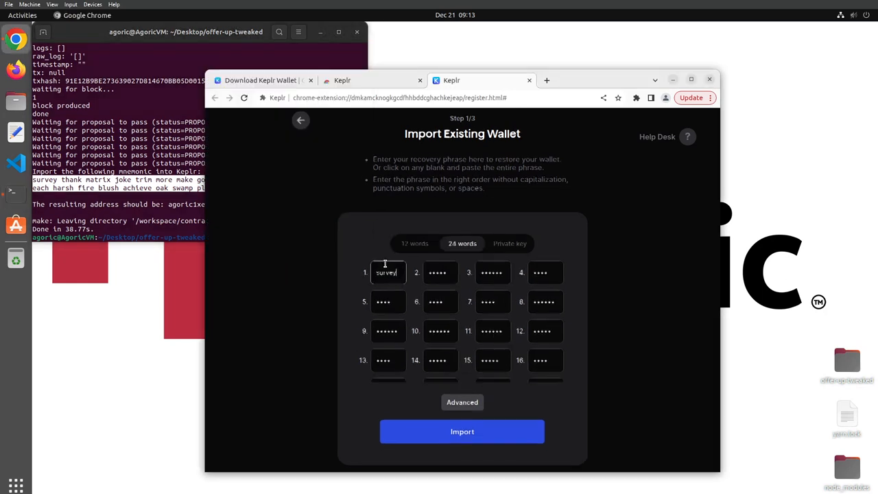
scroll(down, 3)
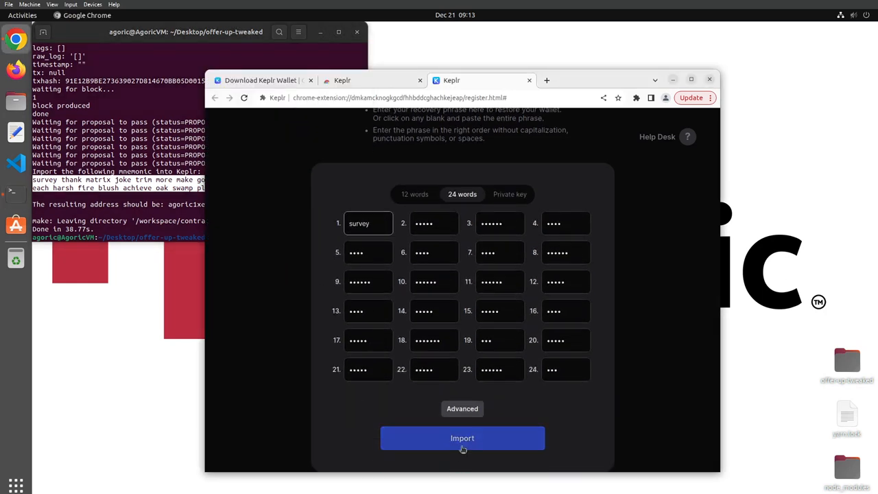
click(461, 438)
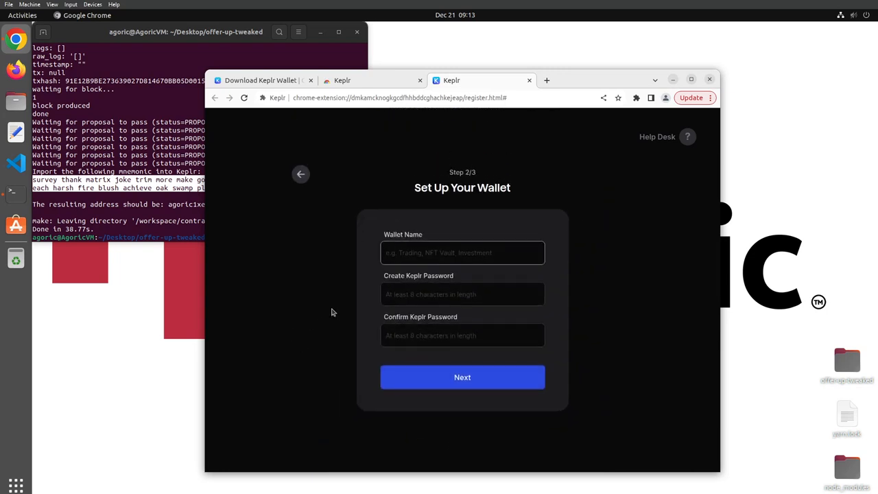
Name the wallet My first Agoric dapp, set its password and save the chain selection.
click(462, 253)
text(My first d)
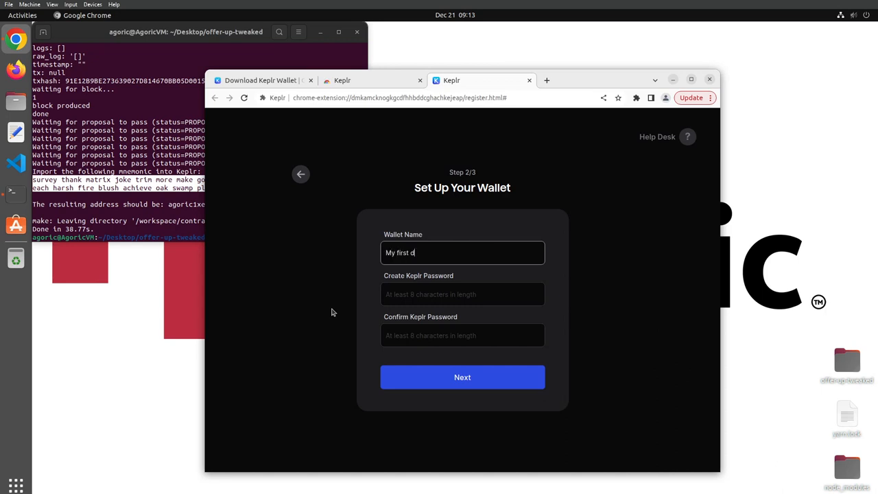
text(Agoricdapp)
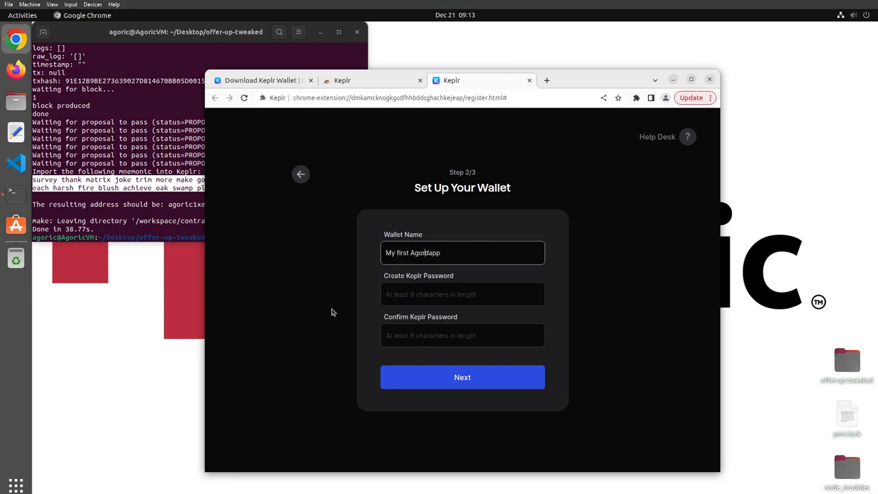
text(••)
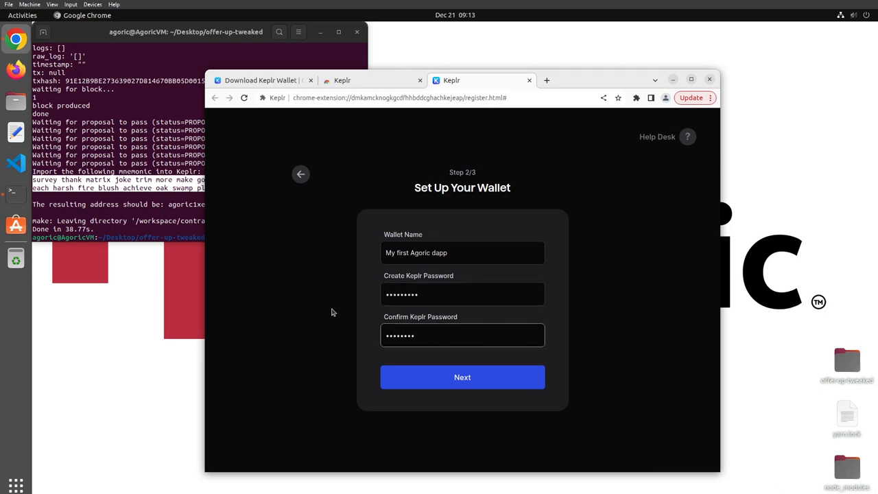
text(•)
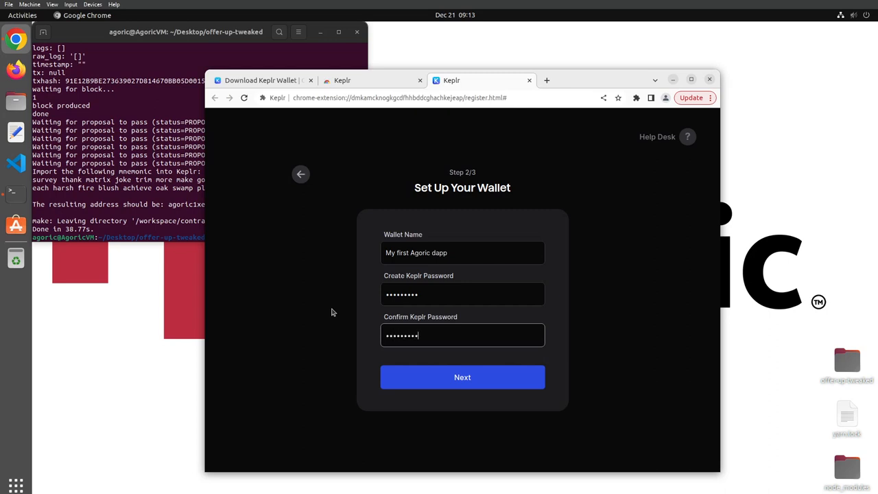
click(461, 375)
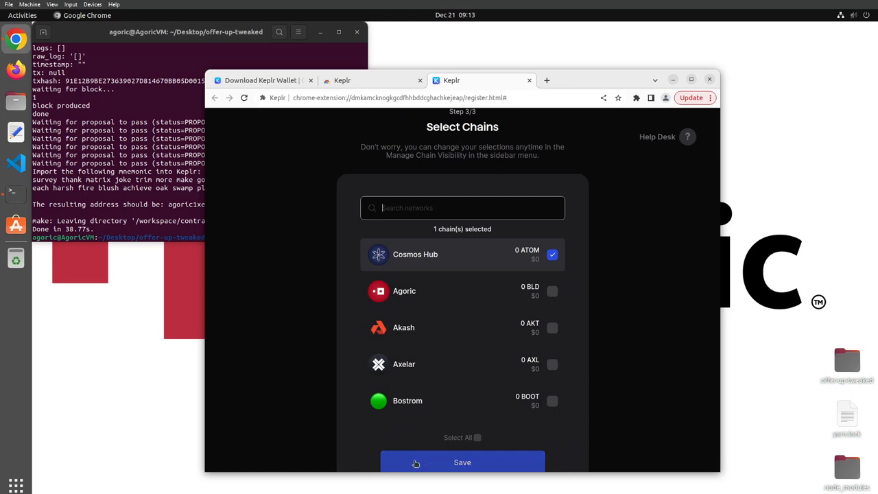
click(462, 461)
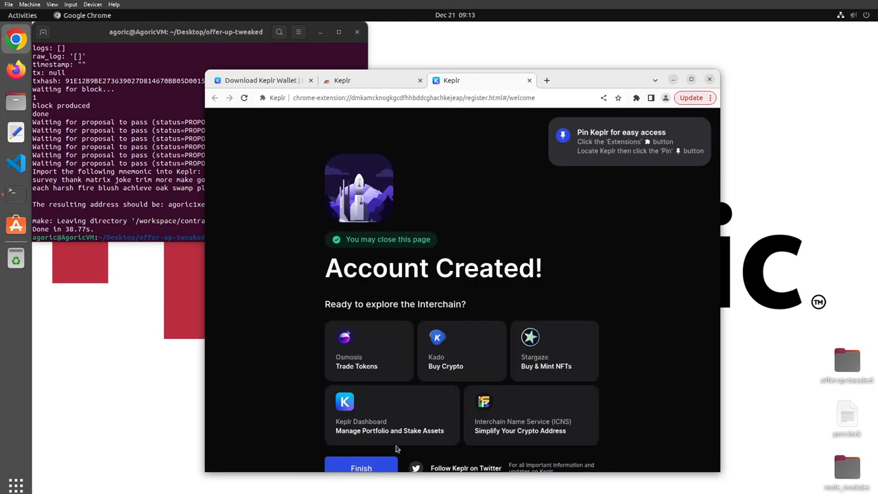
mouse_move(324, 344)
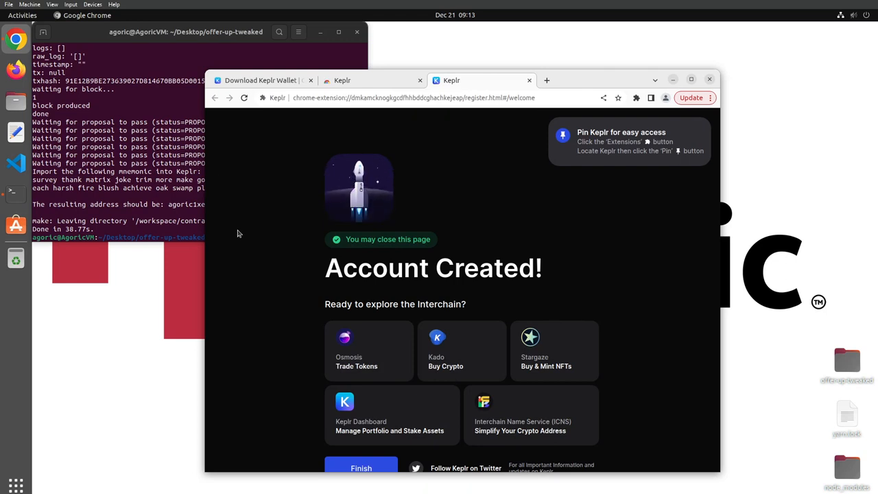
text(yarn)
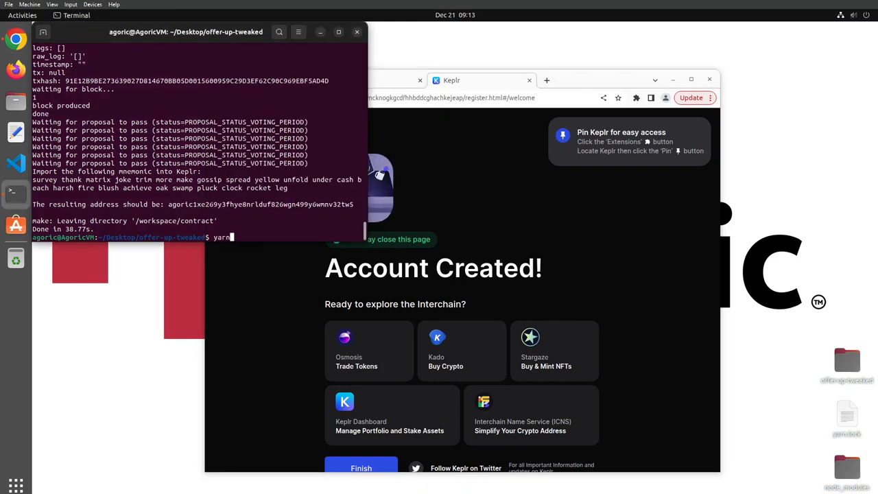
text(start:)
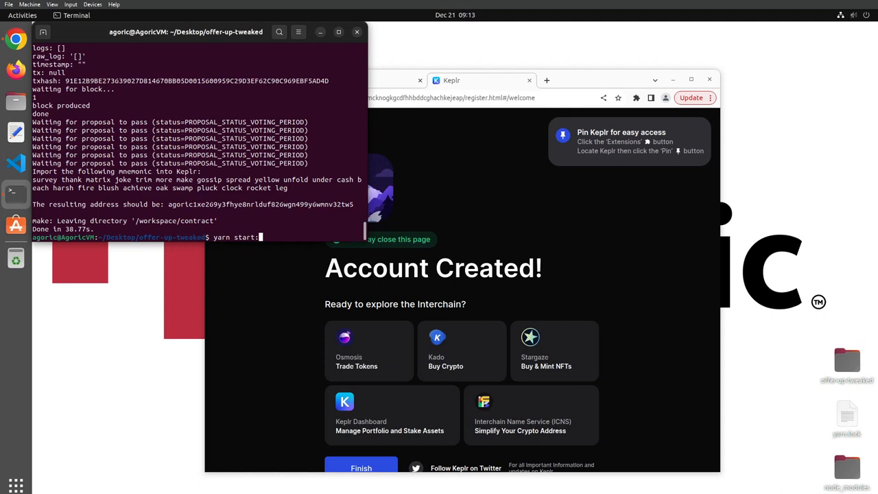
key(Return)
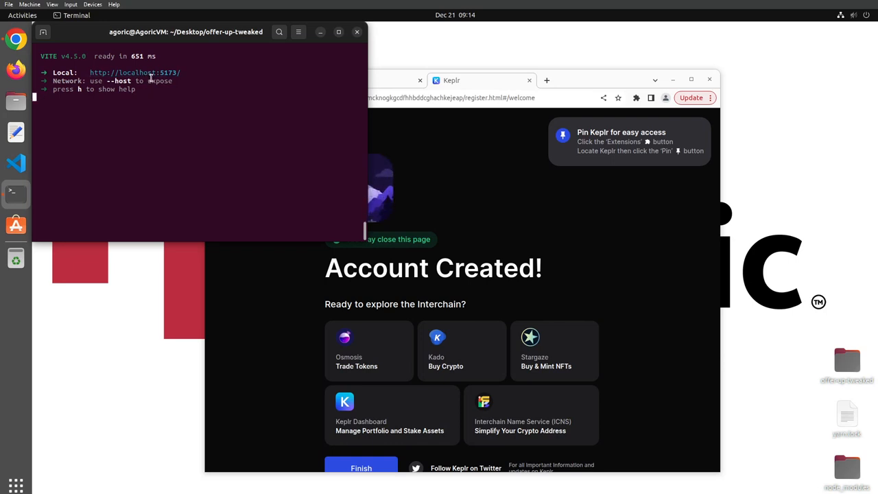
right_click(140, 74)
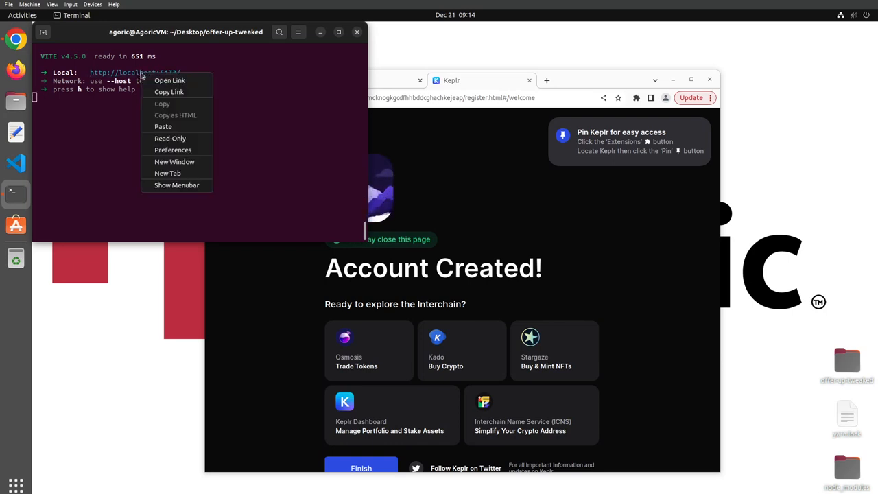
click(170, 80)
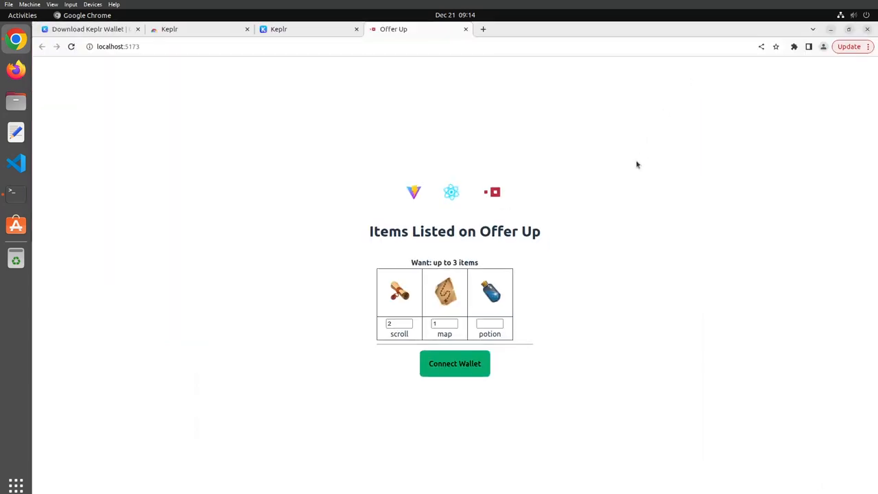
mouse_move(625, 433)
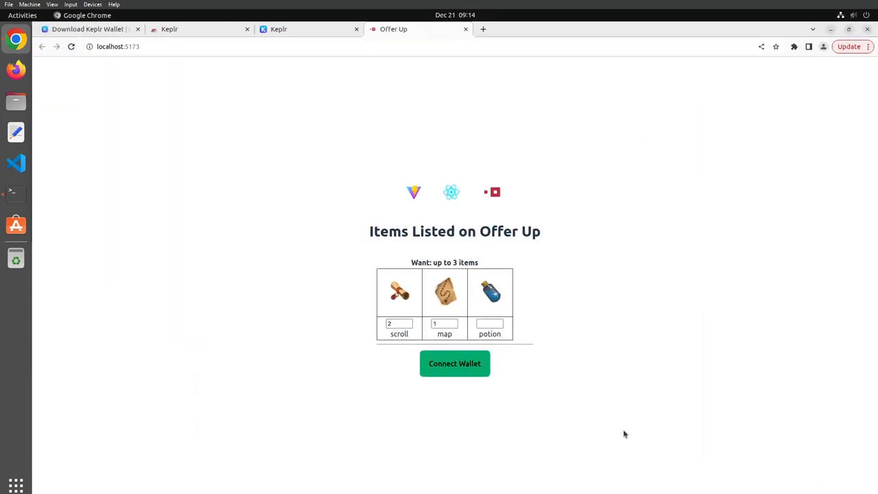
mouse_move(642, 323)
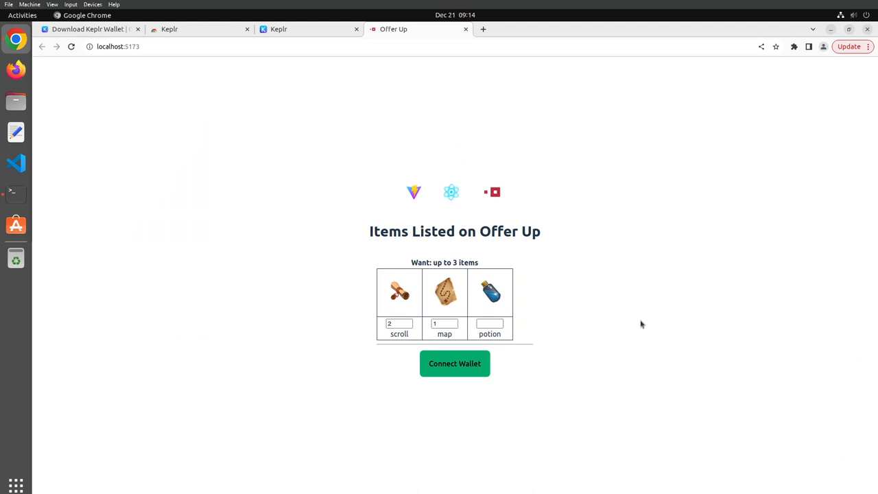
mouse_move(594, 288)
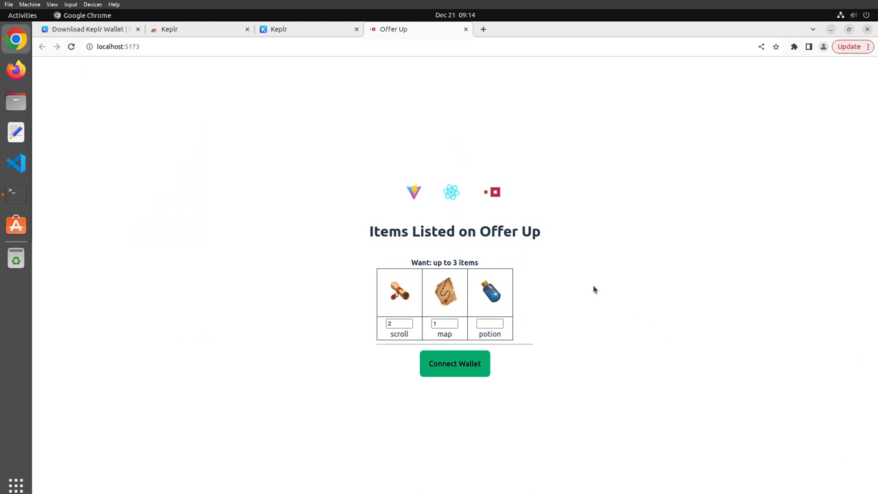
mouse_move(449, 273)
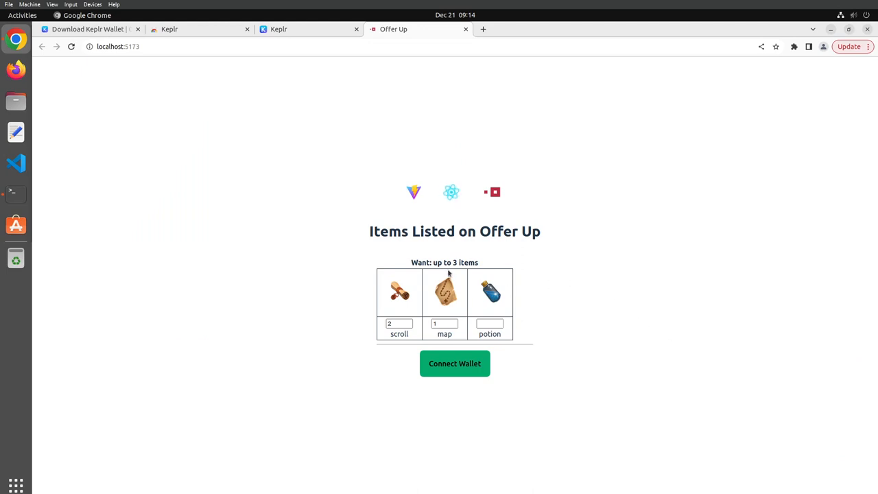
mouse_move(505, 268)
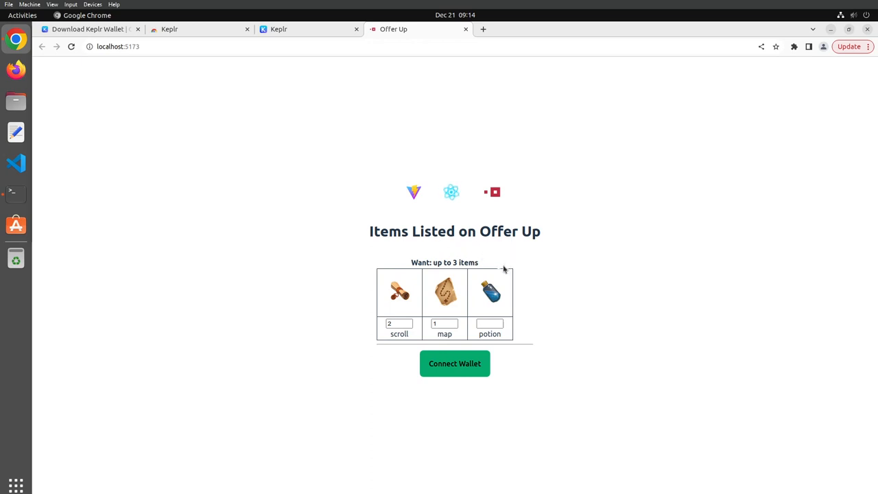
mouse_move(316, 390)
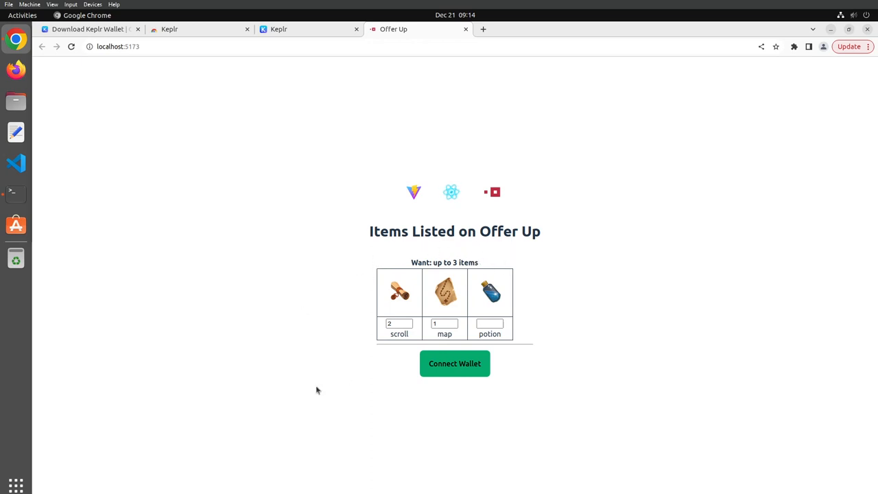
mouse_move(455, 363)
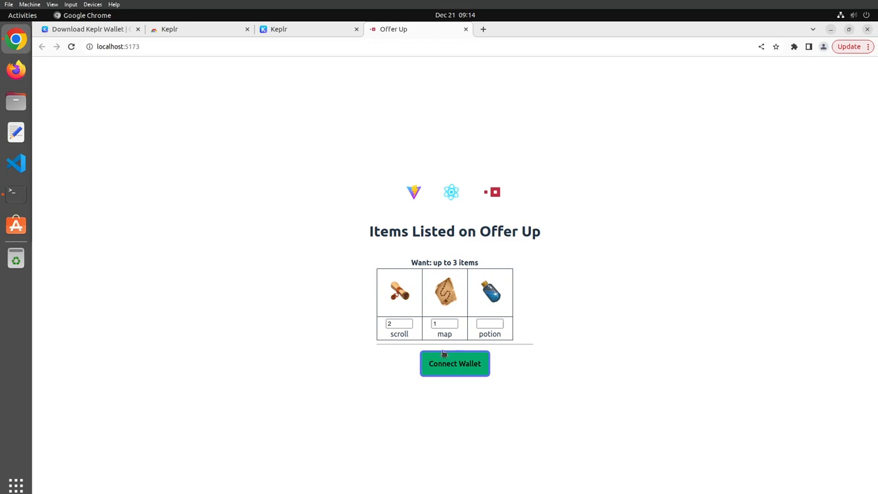
mouse_move(543, 365)
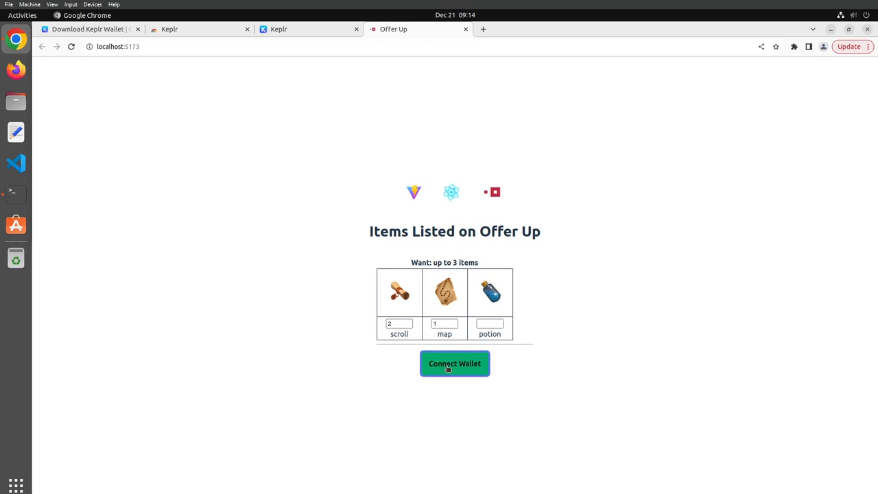
Connect Wallet and approve Keplr's request to add the Agoric local chain.
click(454, 364)
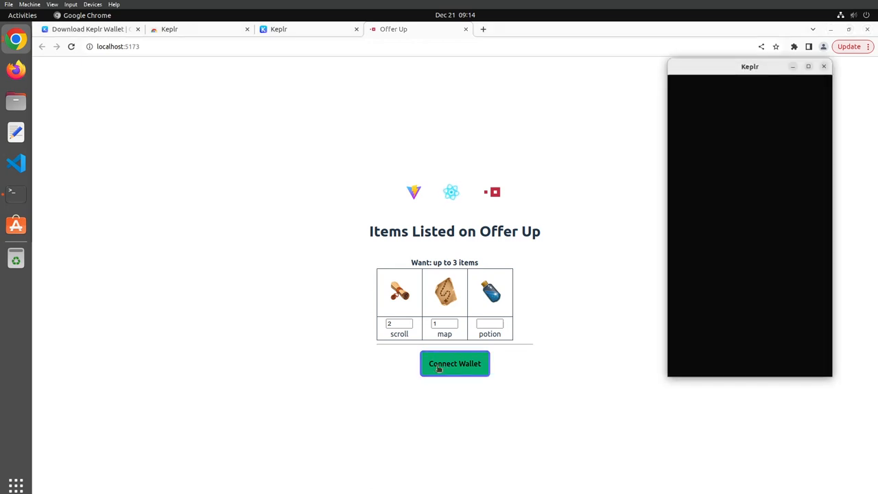
click(454, 364)
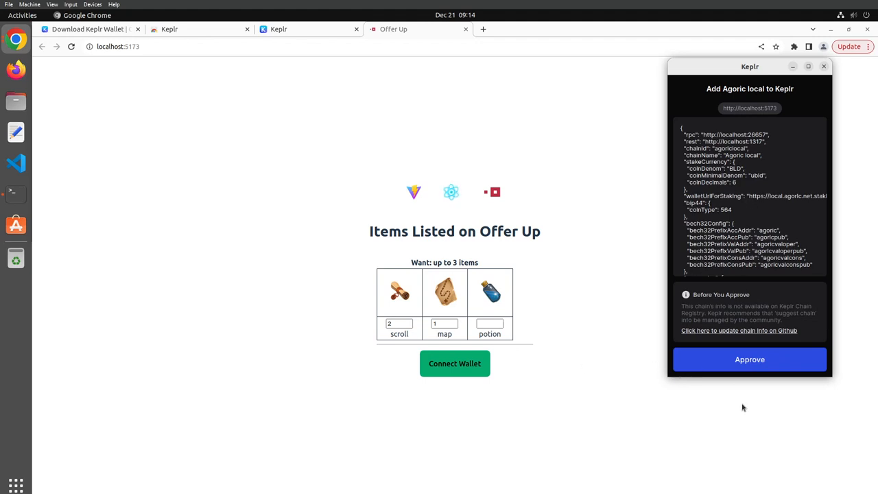
mouse_move(708, 365)
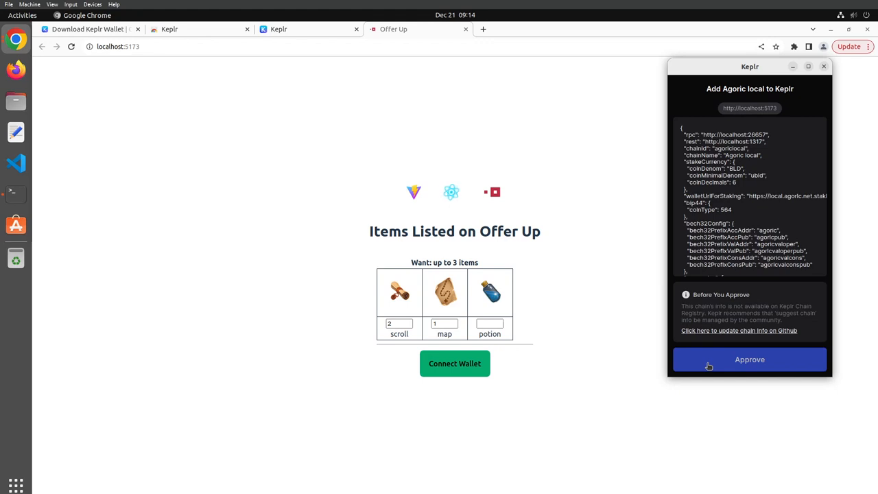
click(749, 359)
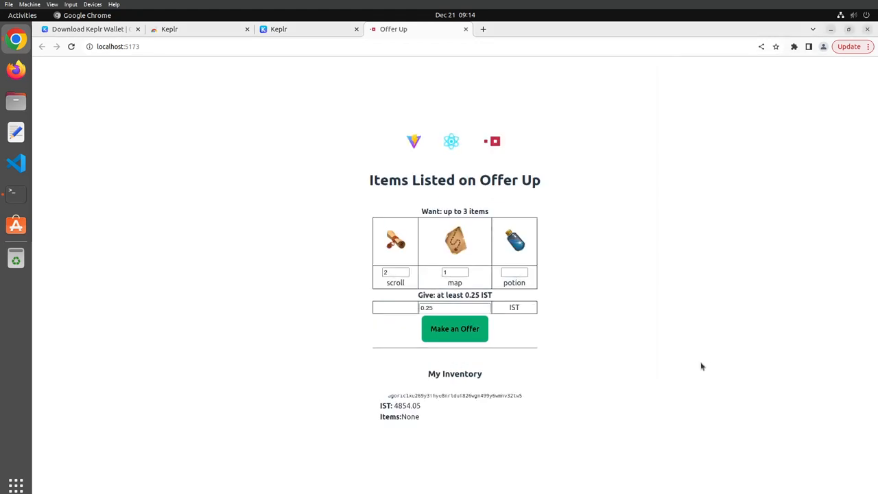
mouse_move(697, 354)
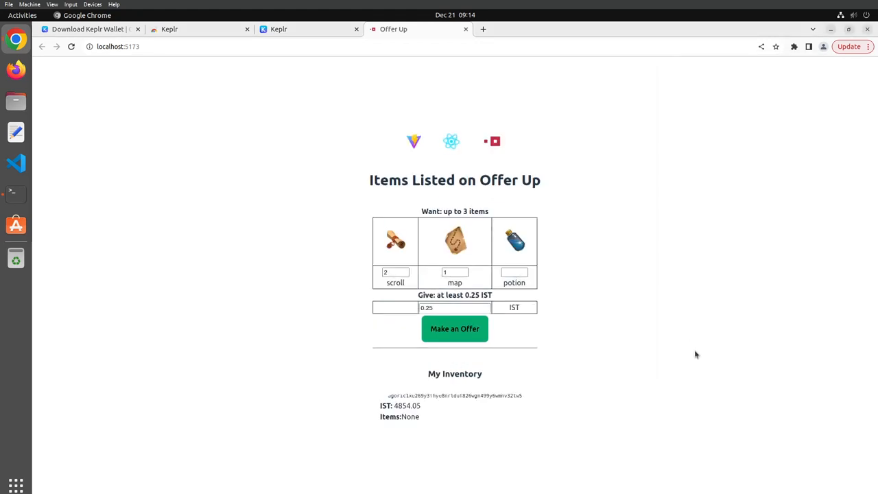
mouse_move(652, 316)
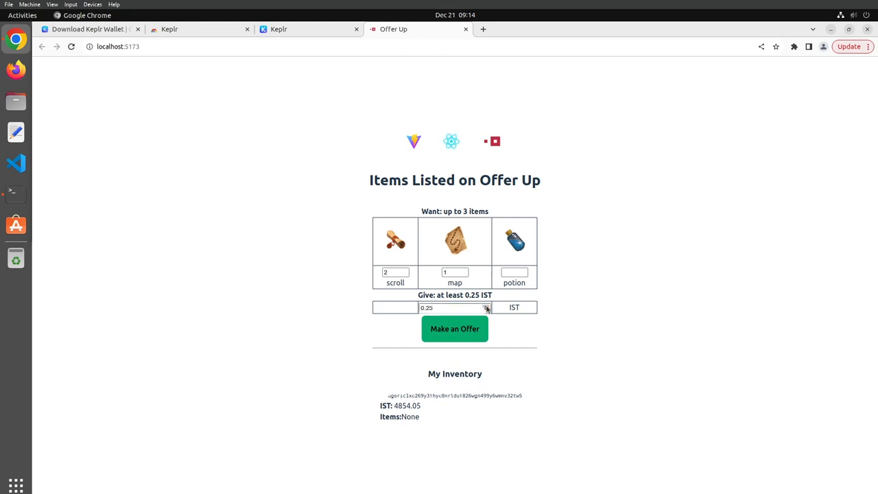
mouse_move(302, 338)
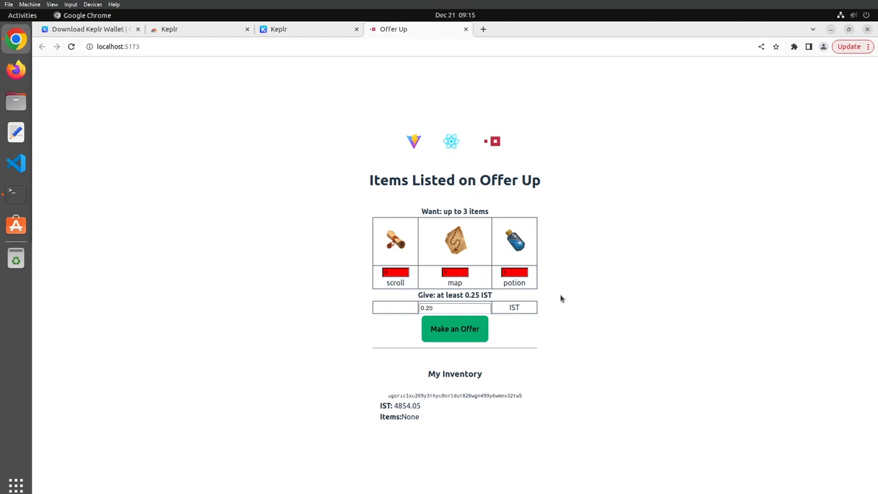
mouse_move(629, 272)
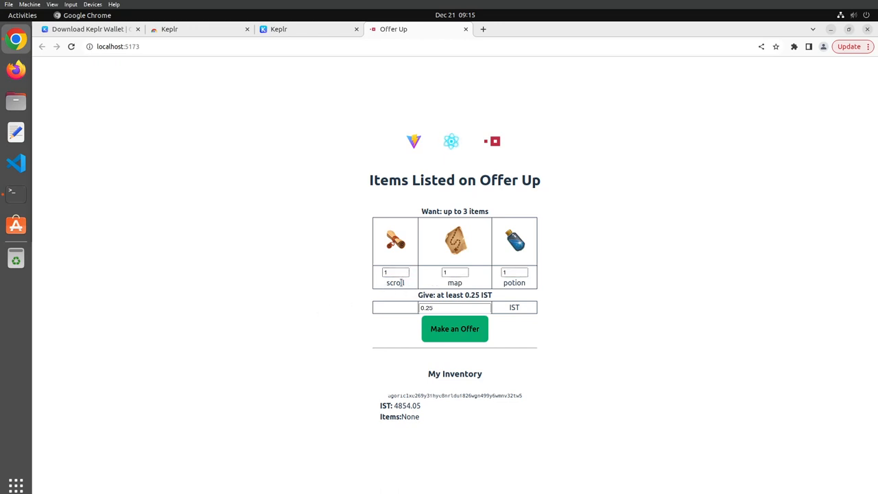
mouse_move(584, 294)
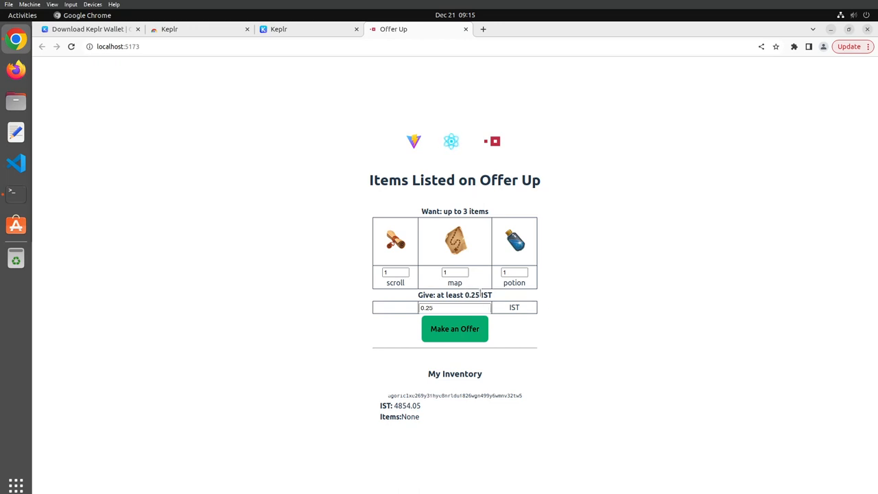
mouse_move(650, 393)
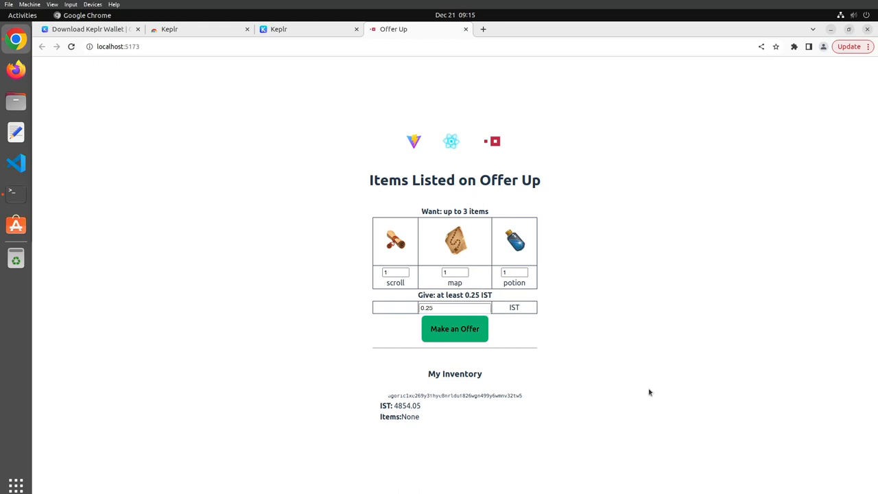
Submit the offer for one scroll, potion and map at 0.25 IST via Make an Offer.
click(454, 329)
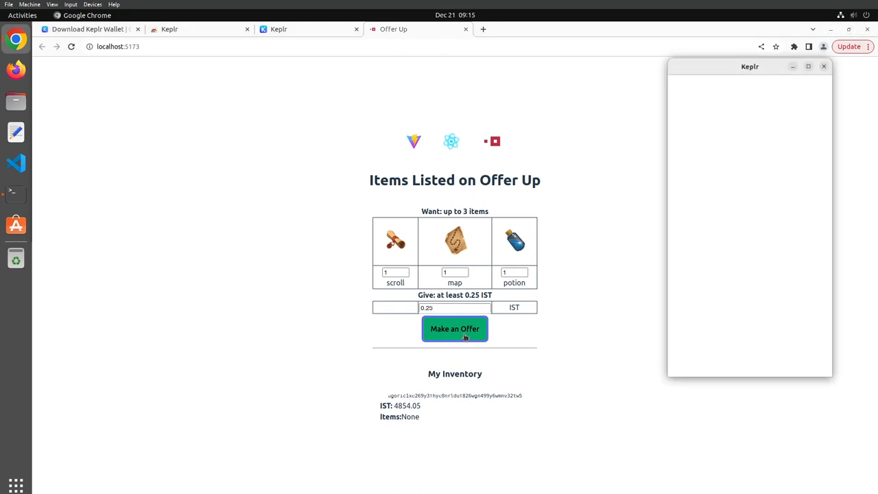
click(456, 329)
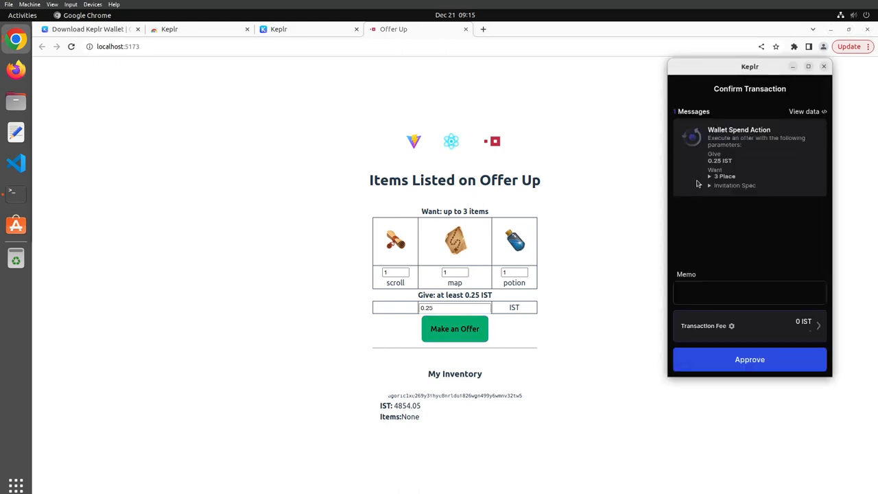
mouse_move(681, 195)
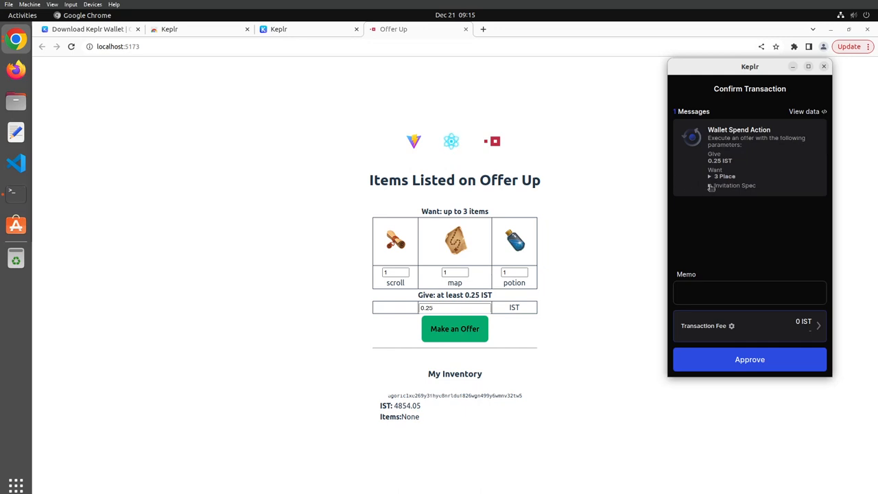
Expand the Want and Invitation Spec details in Keplr showing 0.25 IST given and scroll, potion, map wanted.
click(711, 175)
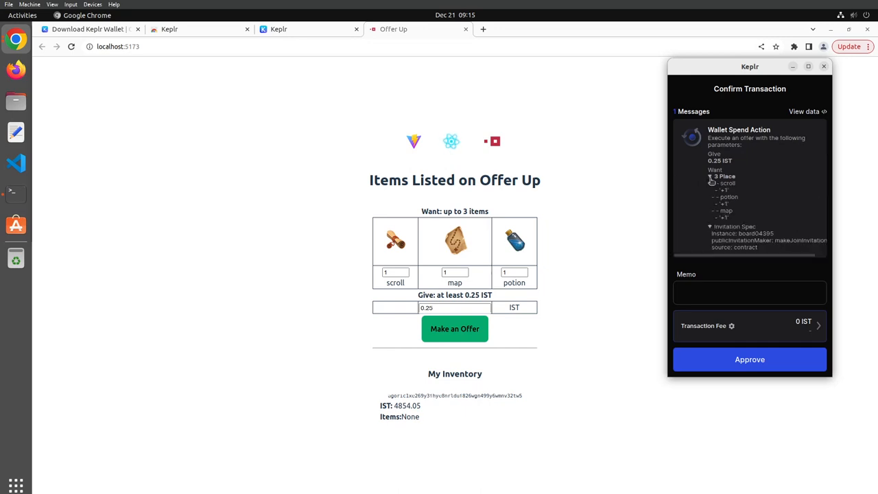
click(711, 176)
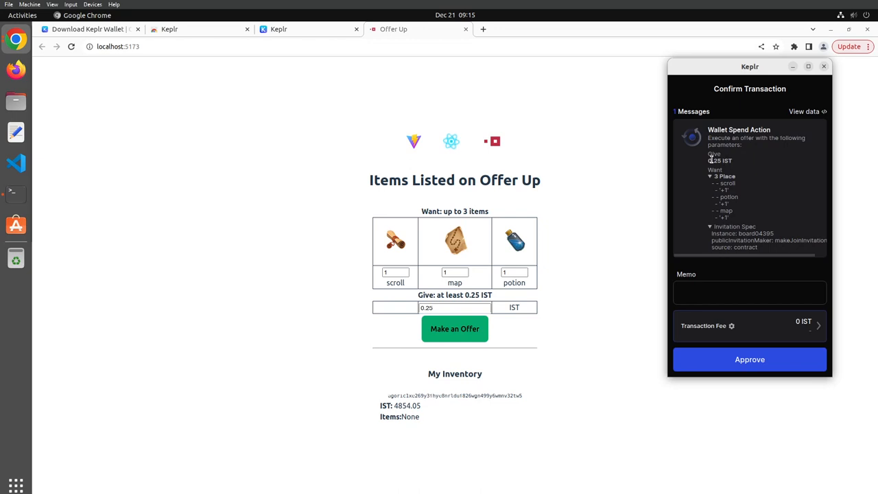
click(710, 176)
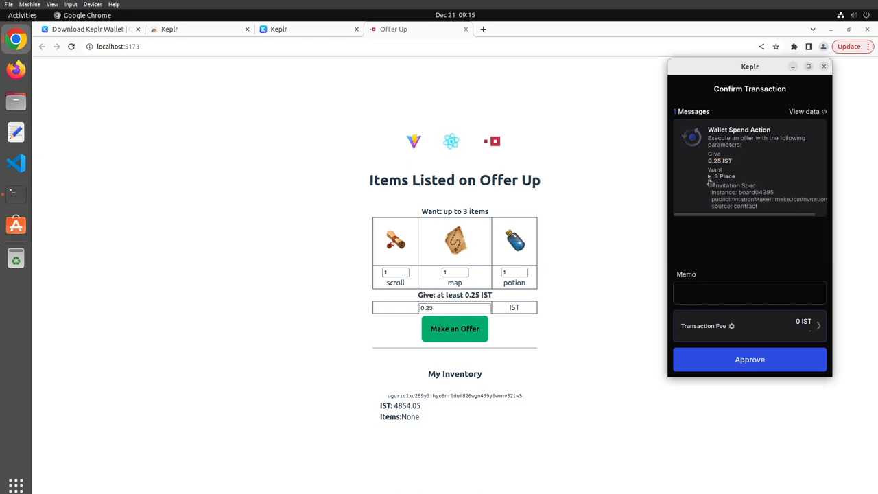
click(710, 176)
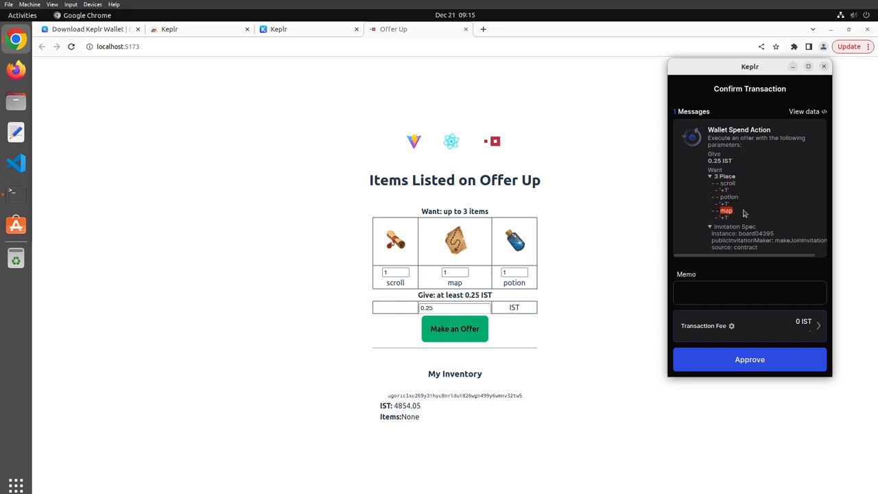
mouse_move(642, 406)
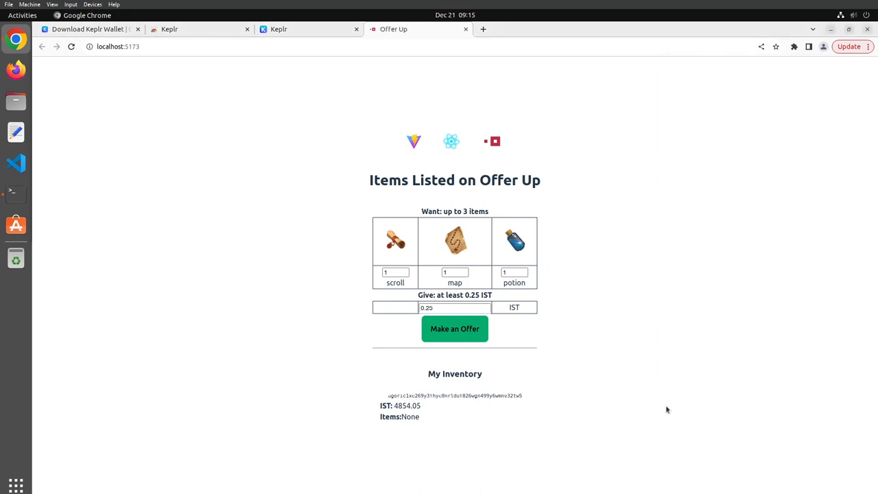
mouse_move(631, 350)
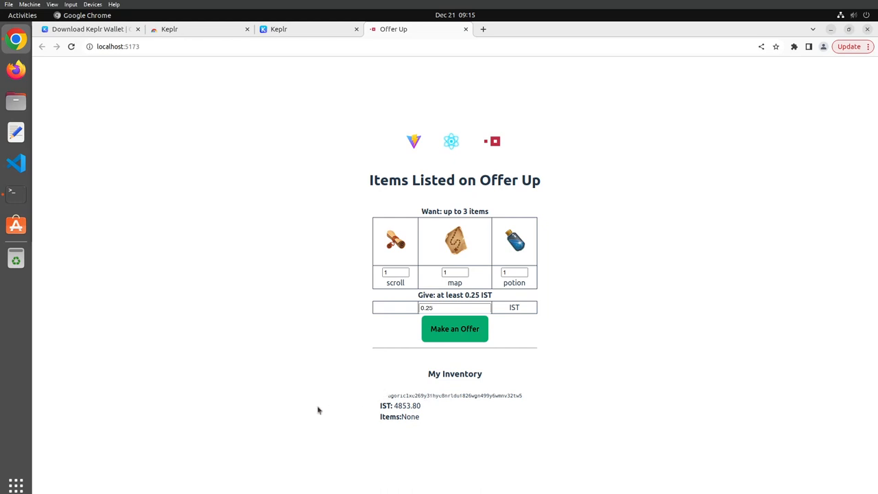
Confirm the settled offer: My Inventory lists 1 scroll, 1 potion, 1 map with IST at 4853.80.
click(454, 329)
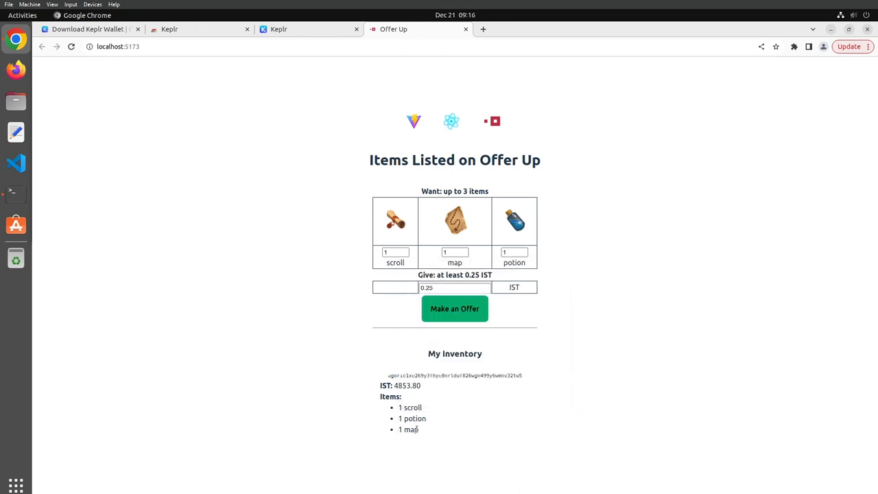
mouse_move(656, 419)
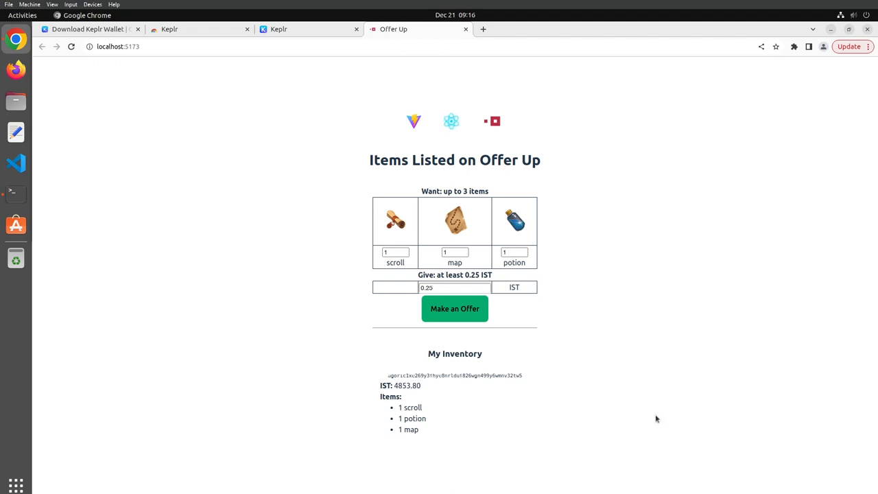